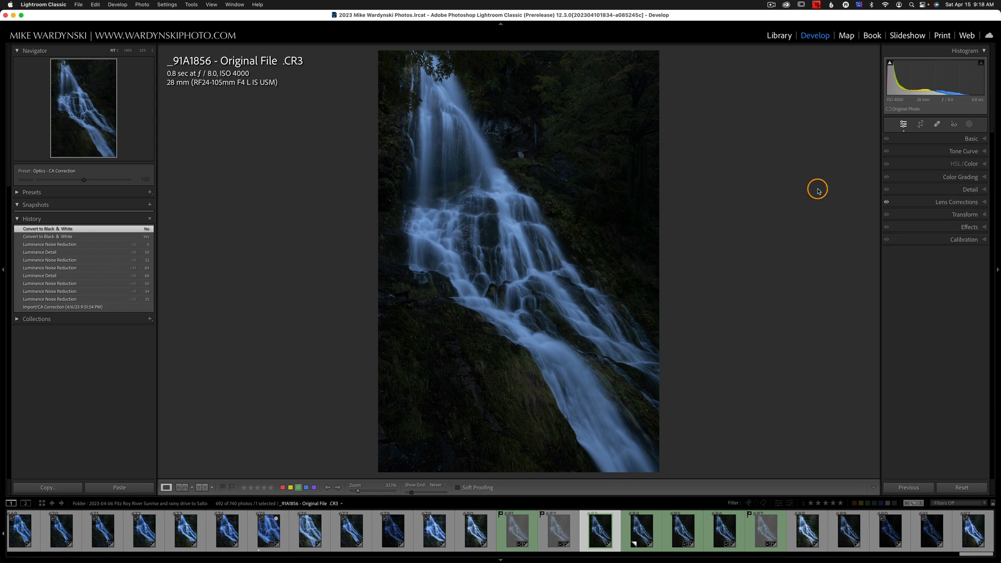
mouse_move(873, 187)
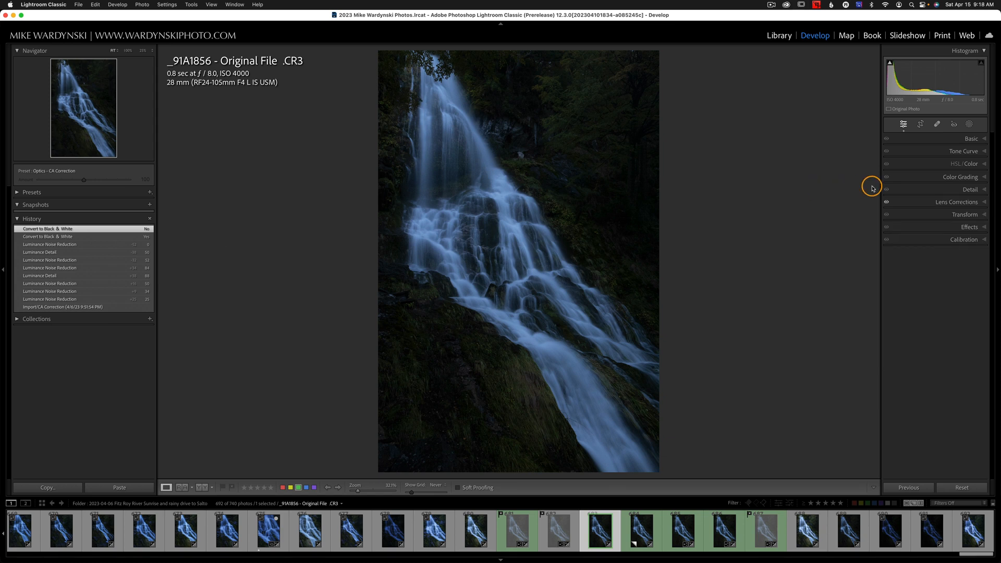
Expand the Detail panel to show Sharpening, Noise Reduction and the Denoise button
left_click(969, 190)
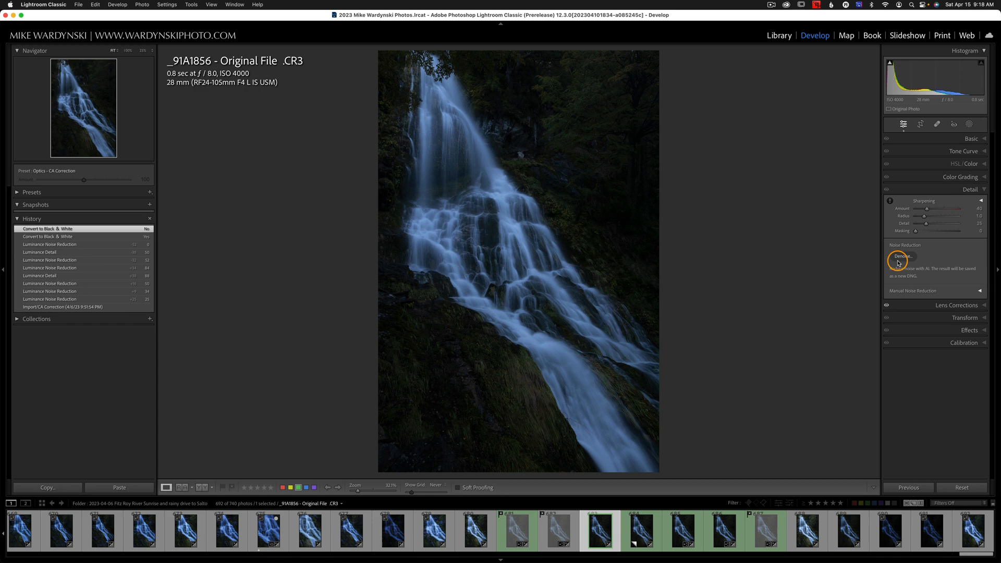
mouse_move(921, 246)
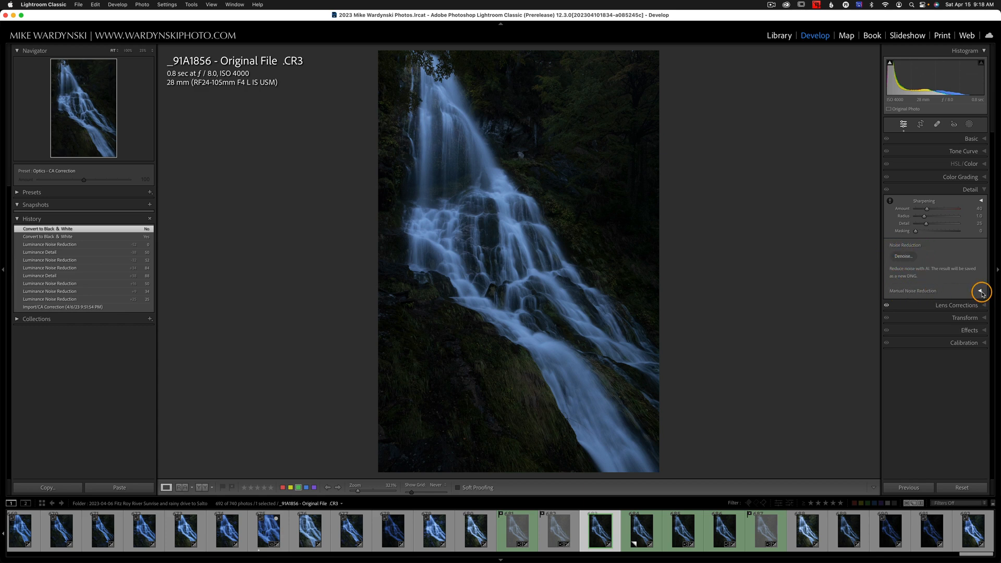
left_click(982, 291)
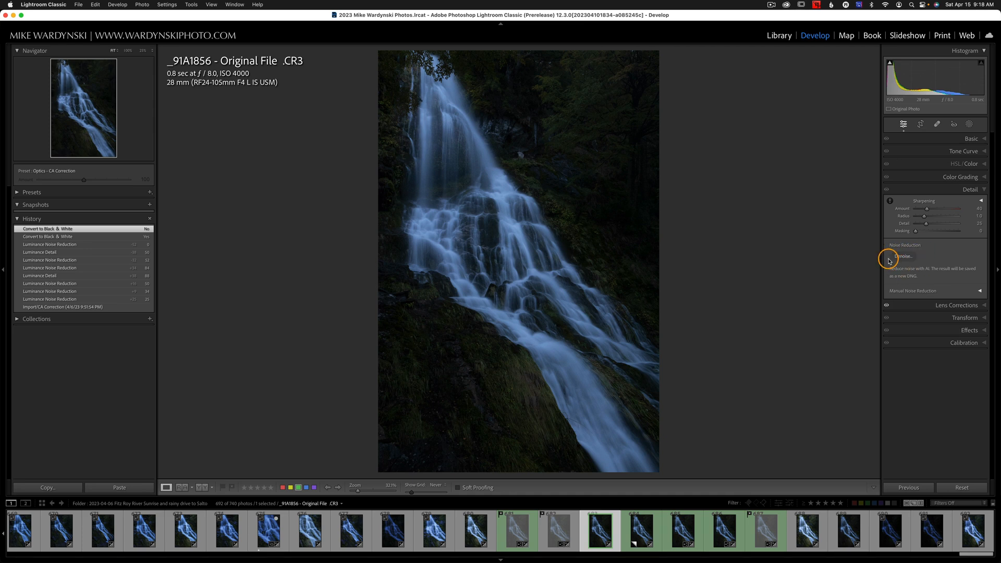
mouse_move(604, 531)
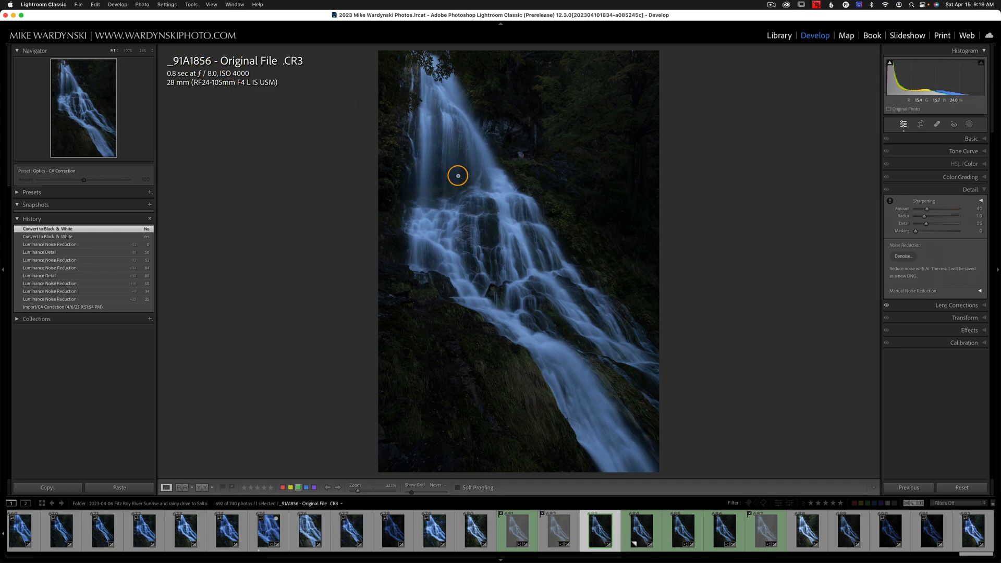
Zoom to 100%, inspect the copy's Manual Noise Reduction settings, then reselect the original CR3
left_click(458, 176)
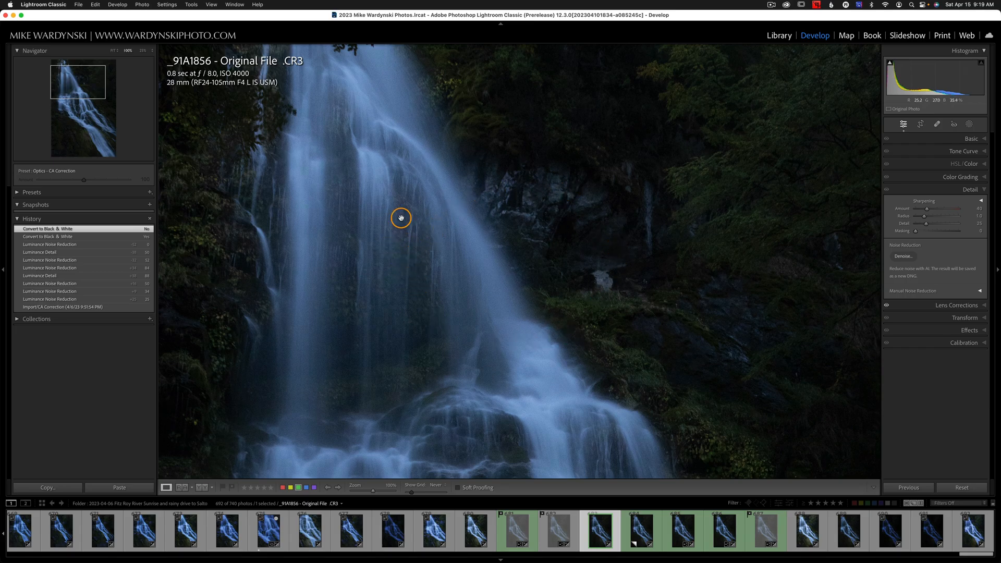
mouse_move(594, 367)
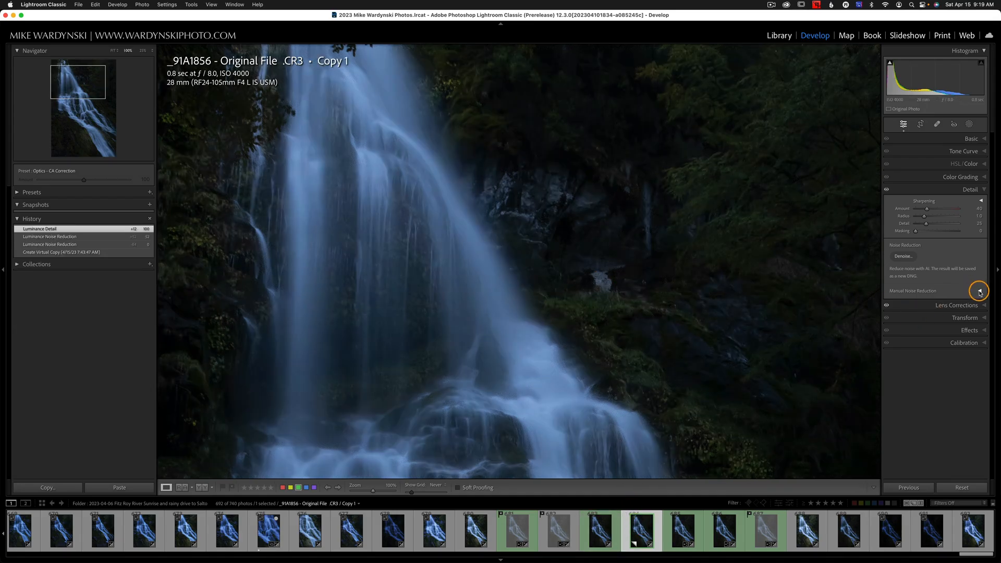
left_click(980, 291)
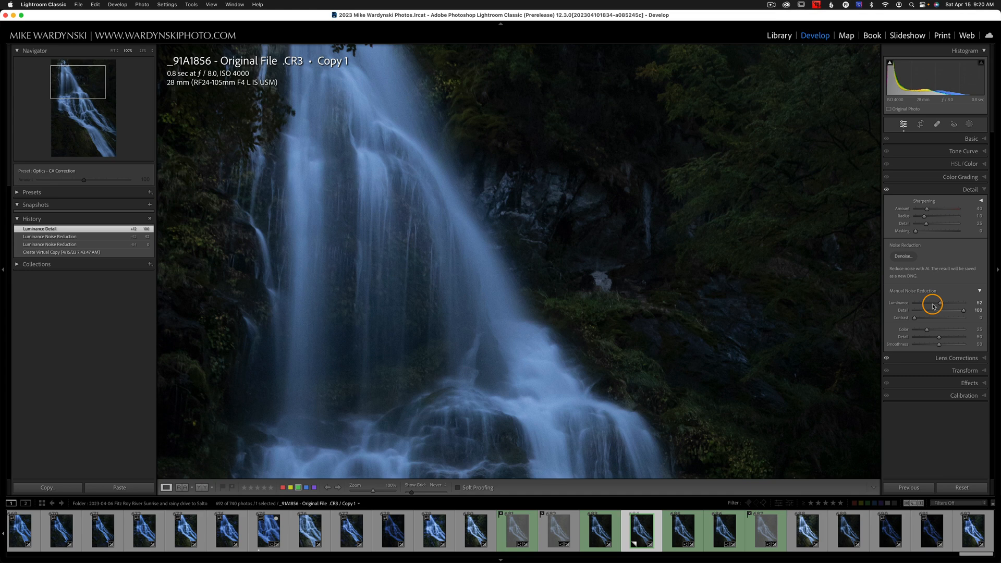
left_click_drag(933, 303, 975, 303)
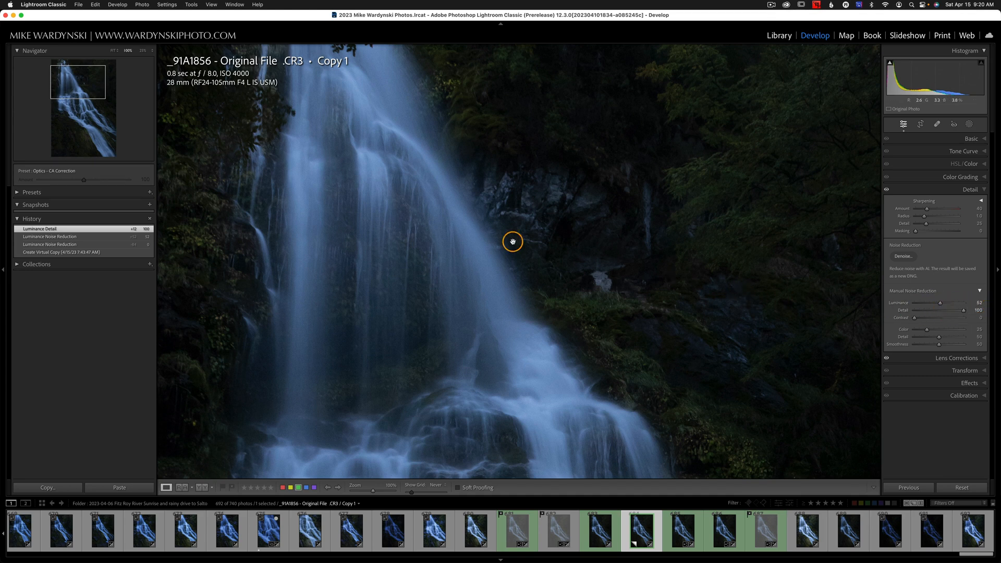
mouse_move(424, 264)
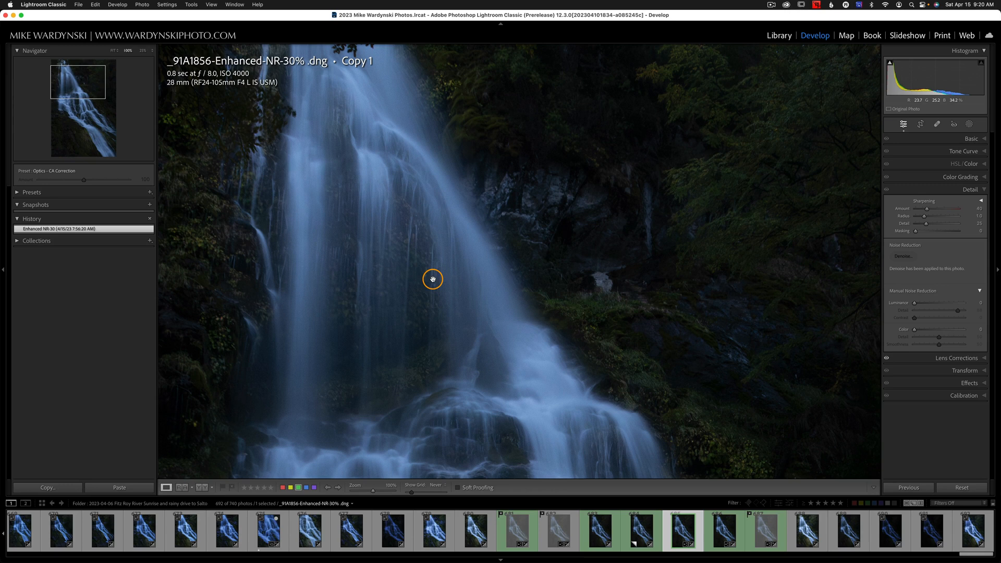
mouse_move(592, 212)
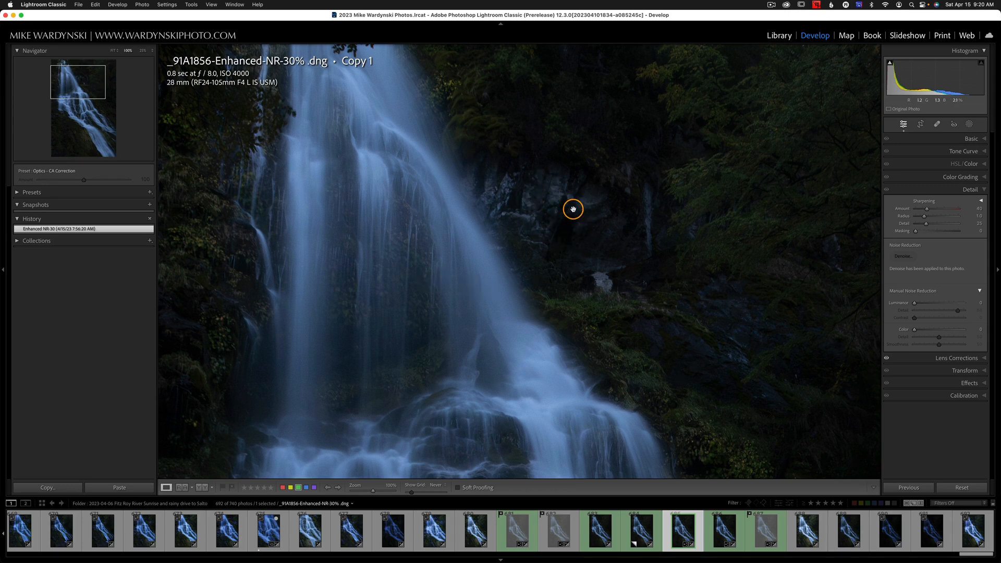
mouse_move(592, 461)
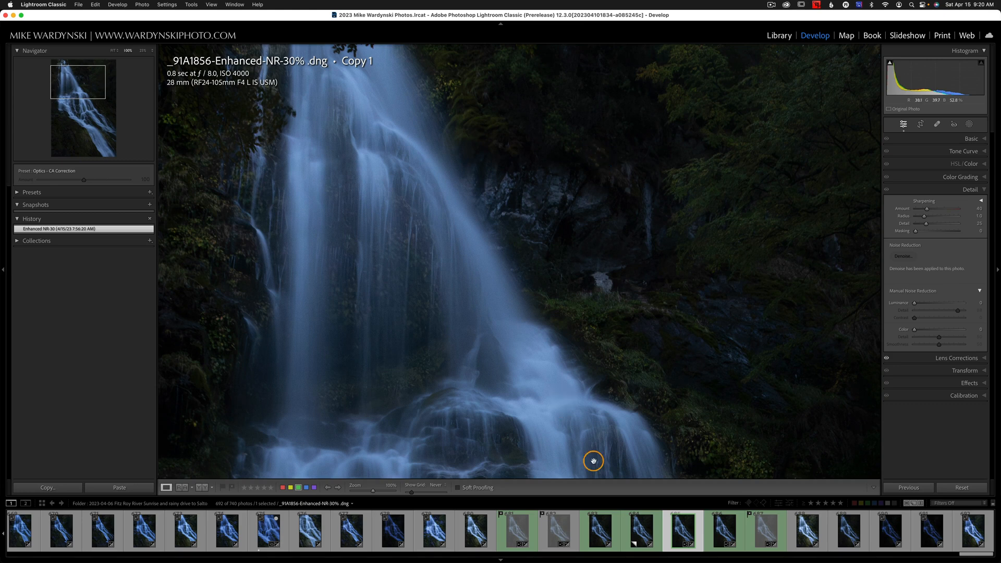
left_click(641, 530)
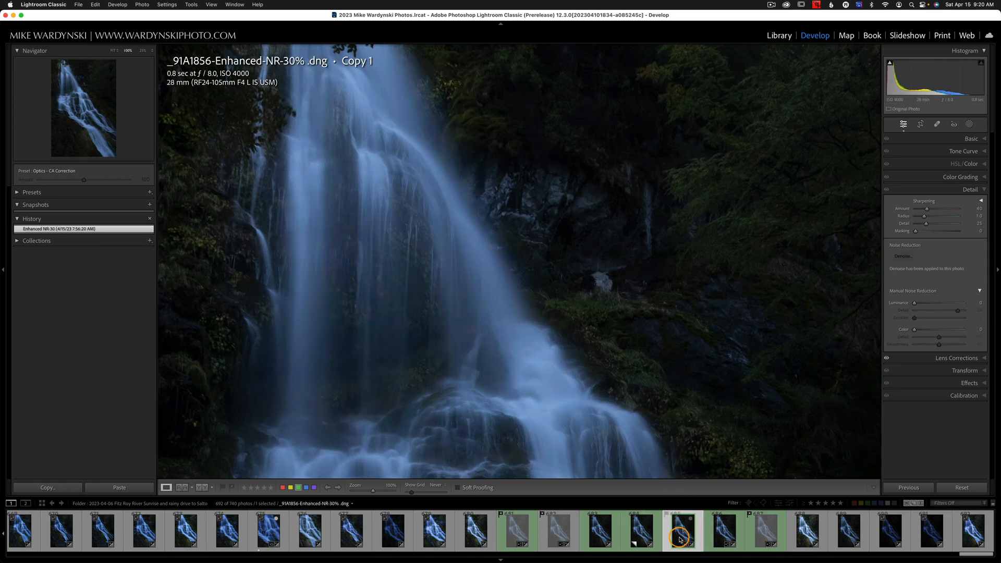
mouse_move(680, 531)
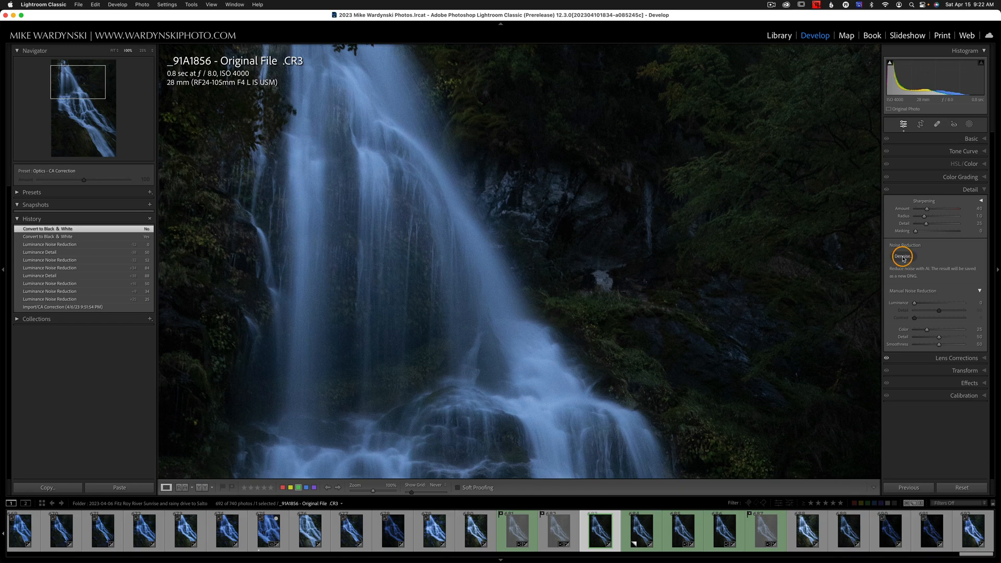
Open the Denoise preview, toggle Denoise off and on, and set Amount to 100
left_click(903, 256)
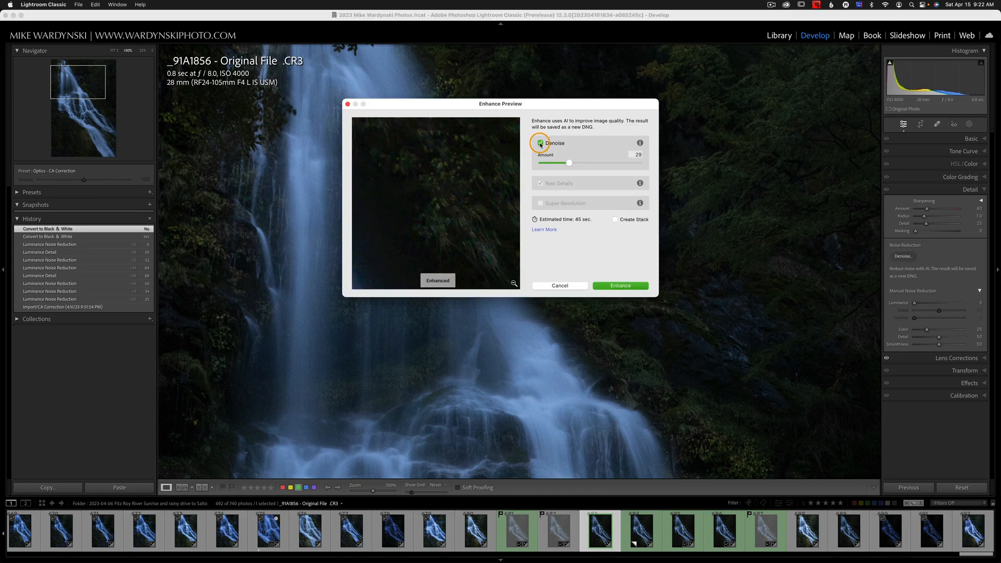
left_click(540, 143)
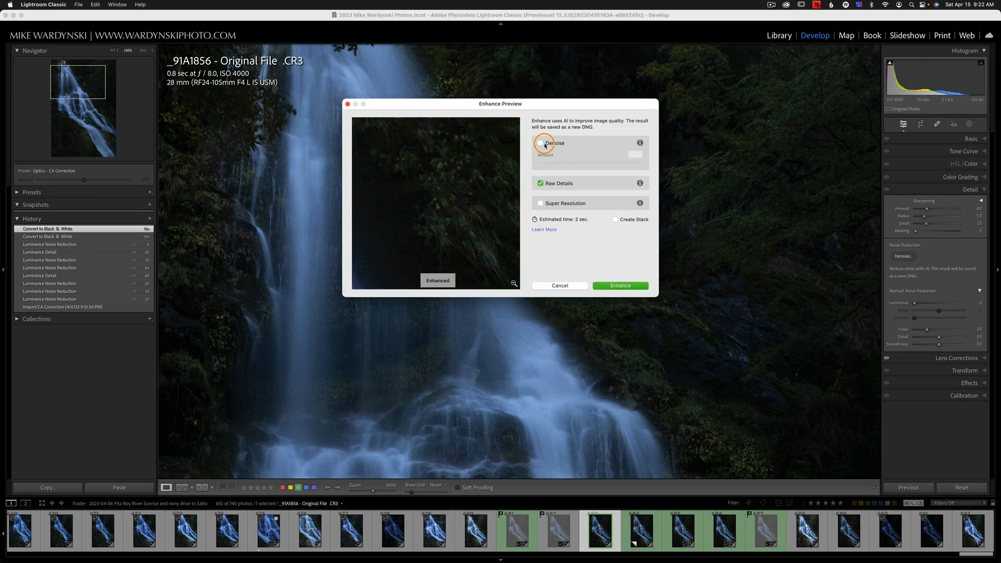
left_click(540, 143)
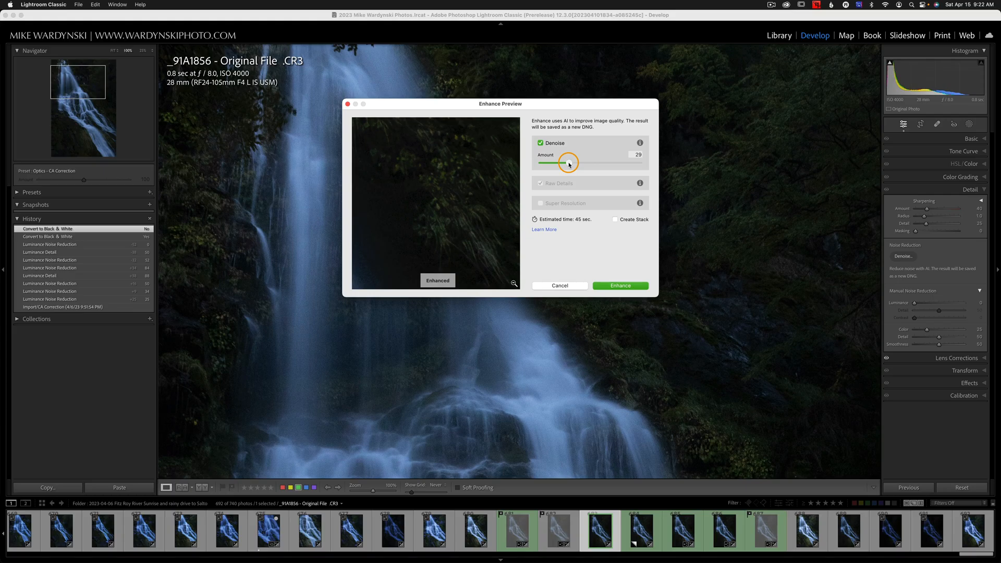
left_click_drag(569, 162, 542, 162)
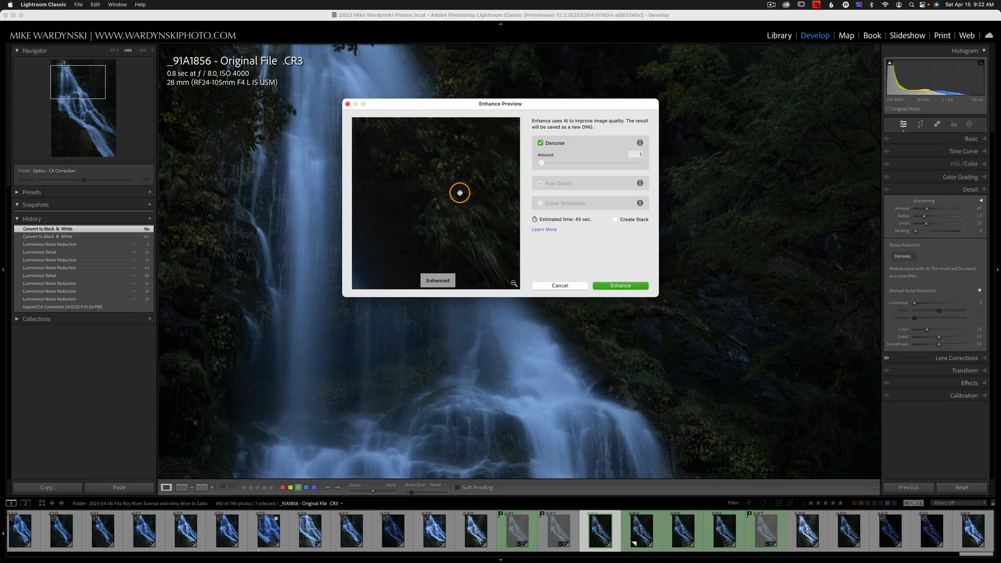
mouse_move(447, 195)
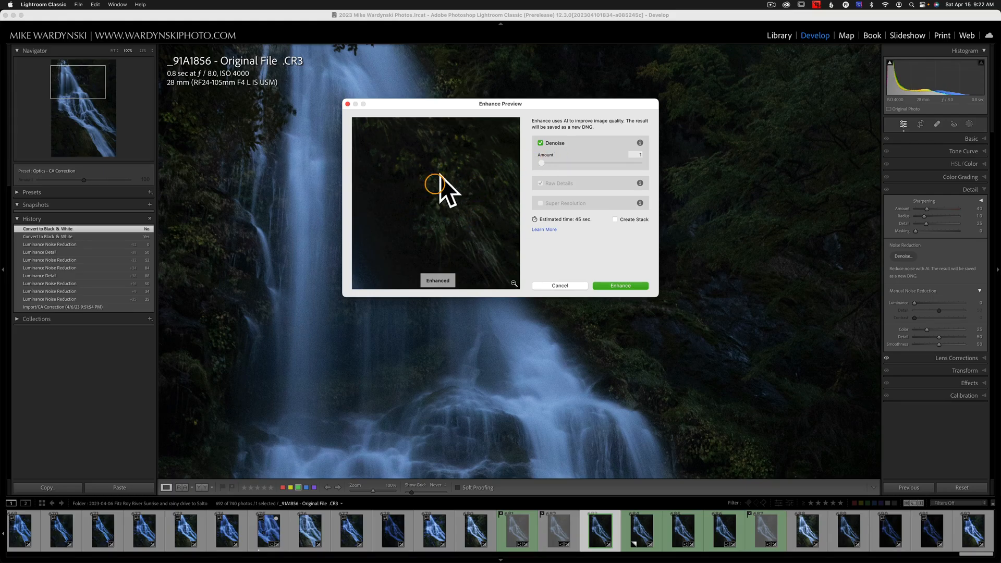
left_click_drag(542, 164, 647, 163)
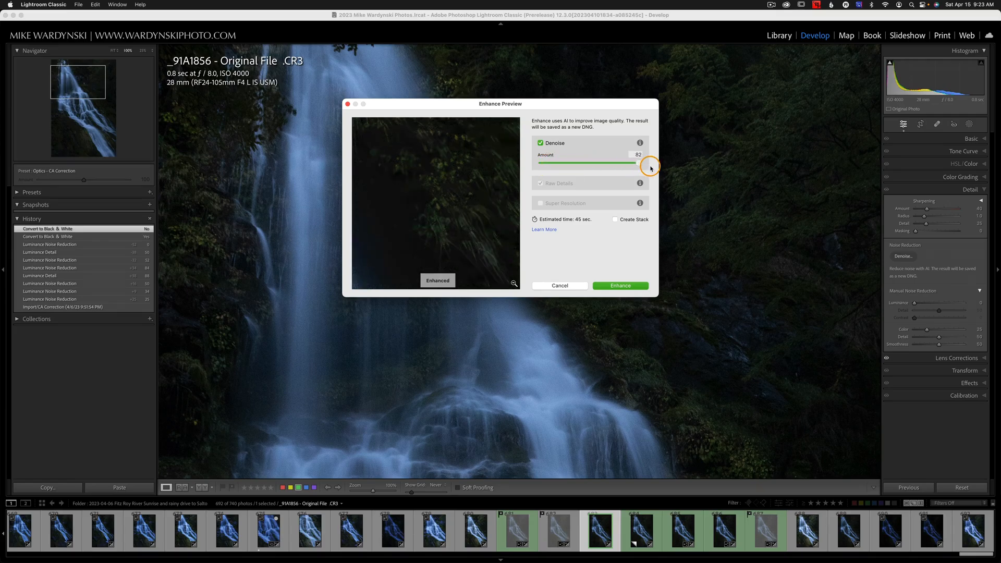
left_click_drag(624, 163, 640, 162)
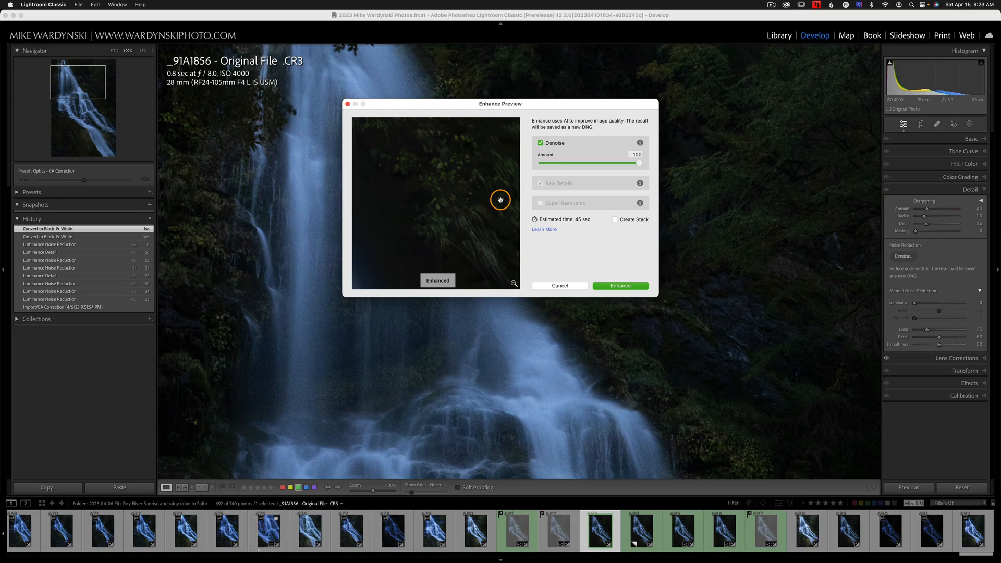
mouse_move(450, 211)
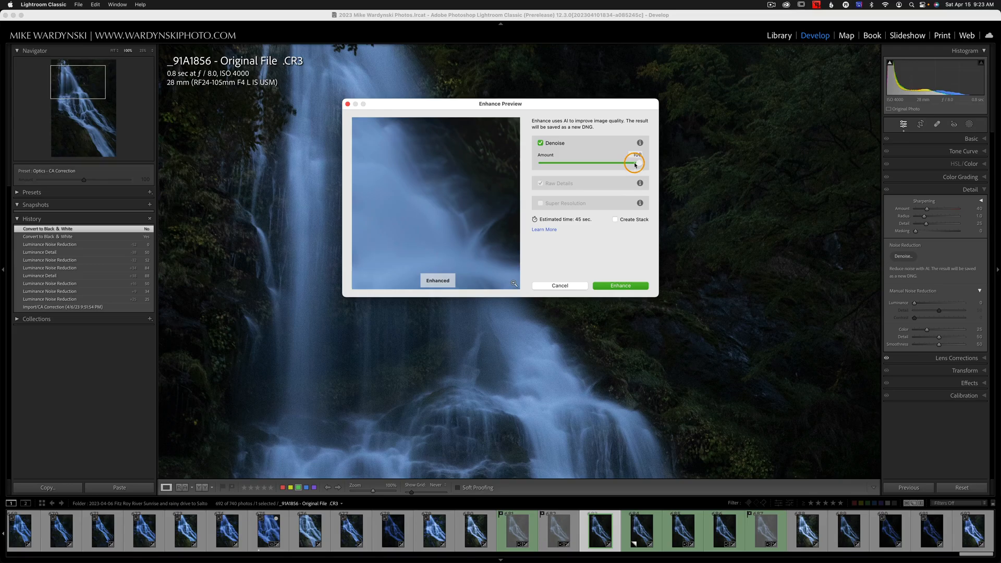
Lower the Denoise amount to 31
left_click_drag(634, 162, 554, 160)
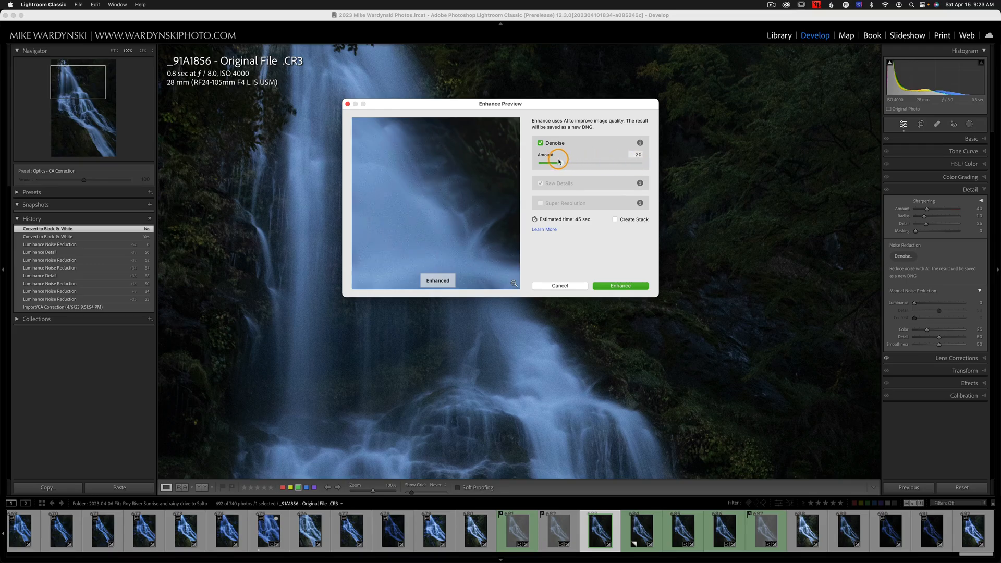
left_click_drag(552, 161, 572, 162)
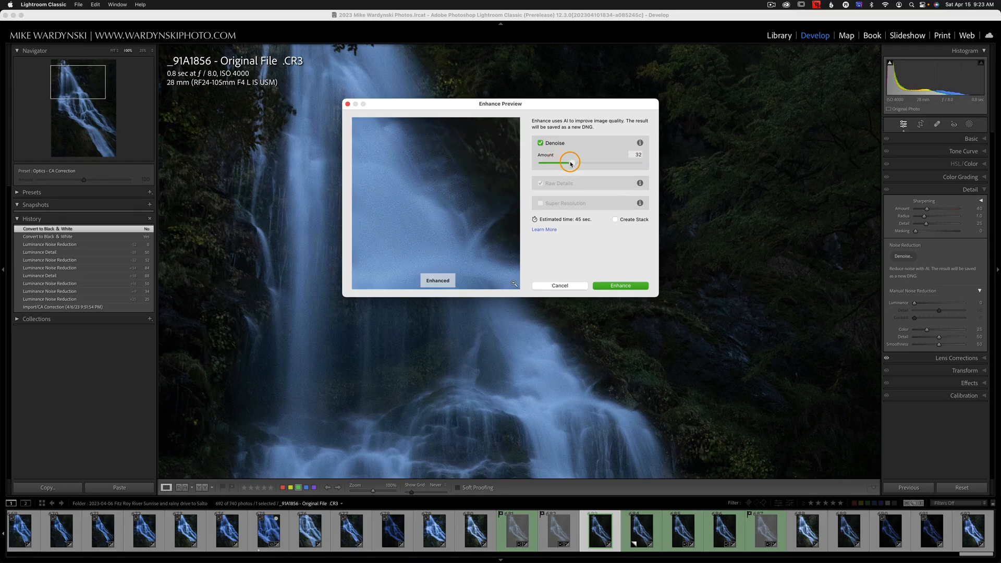
left_click_drag(572, 162, 566, 163)
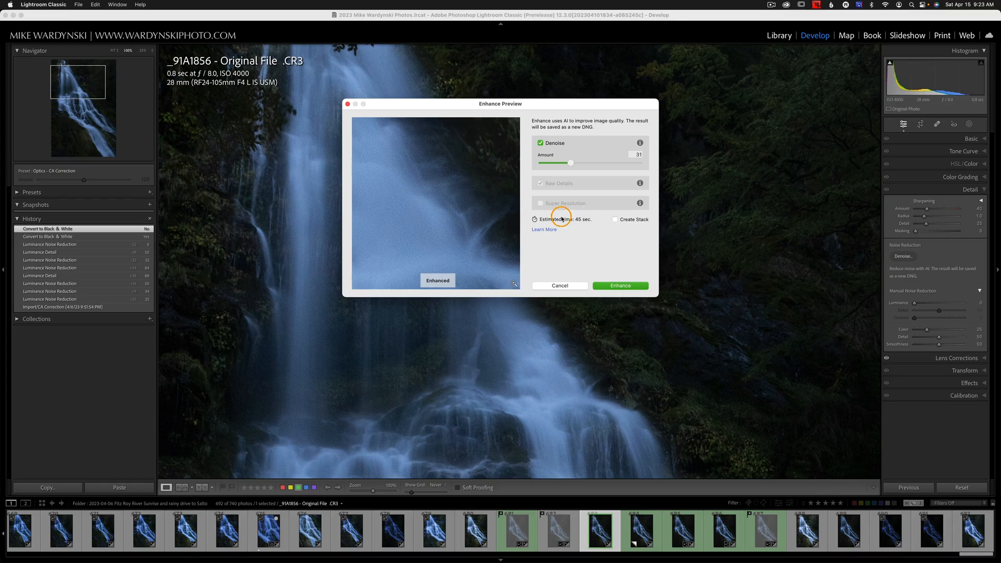
mouse_move(613, 224)
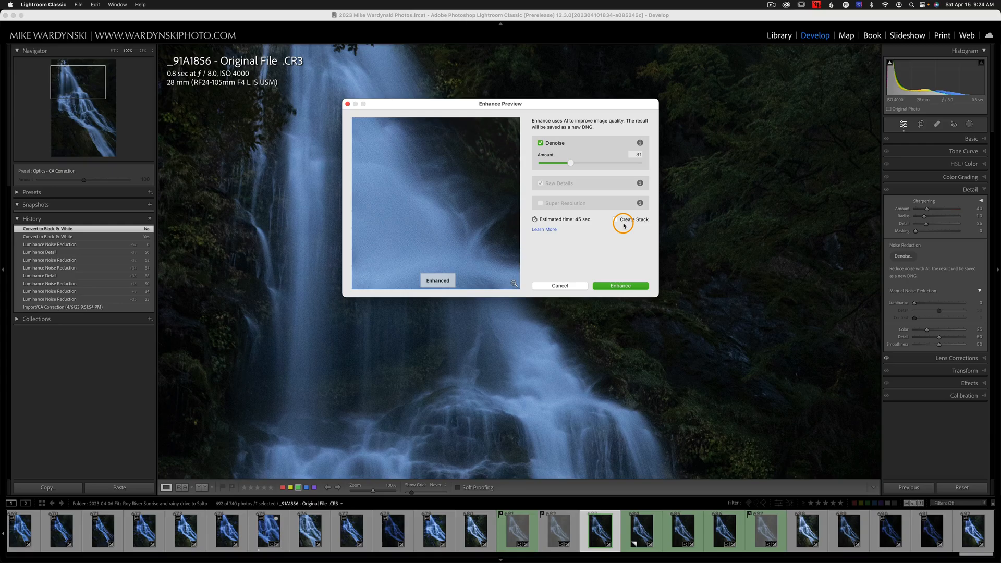
Leave Create Stack unchecked so the denoised DNG stays unstacked
left_click(615, 220)
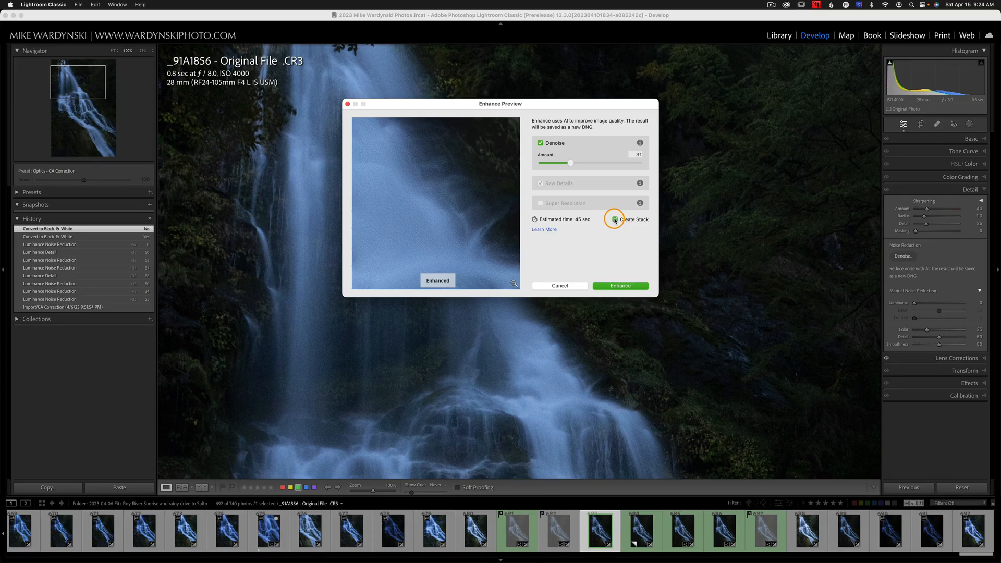
left_click(614, 219)
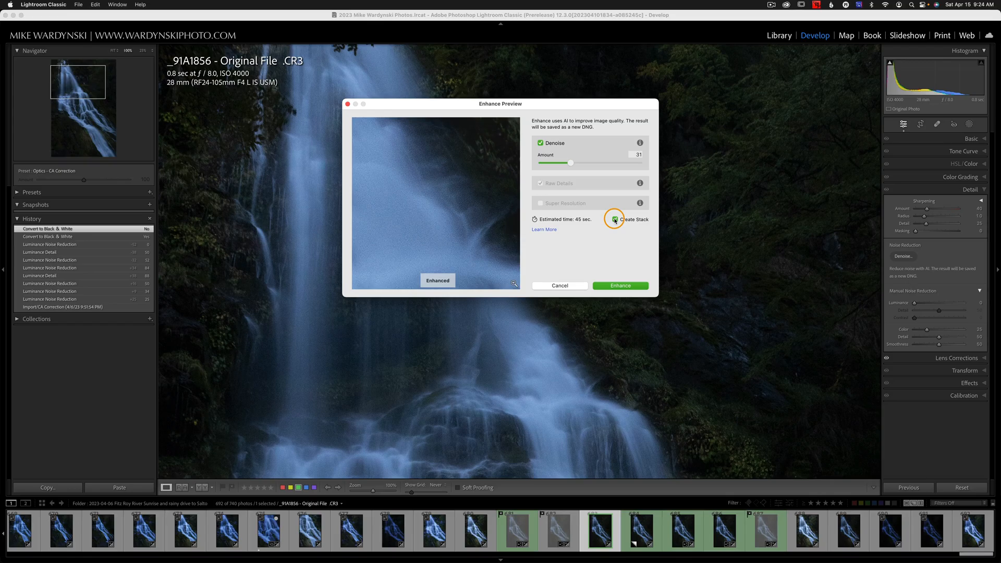
left_click(613, 219)
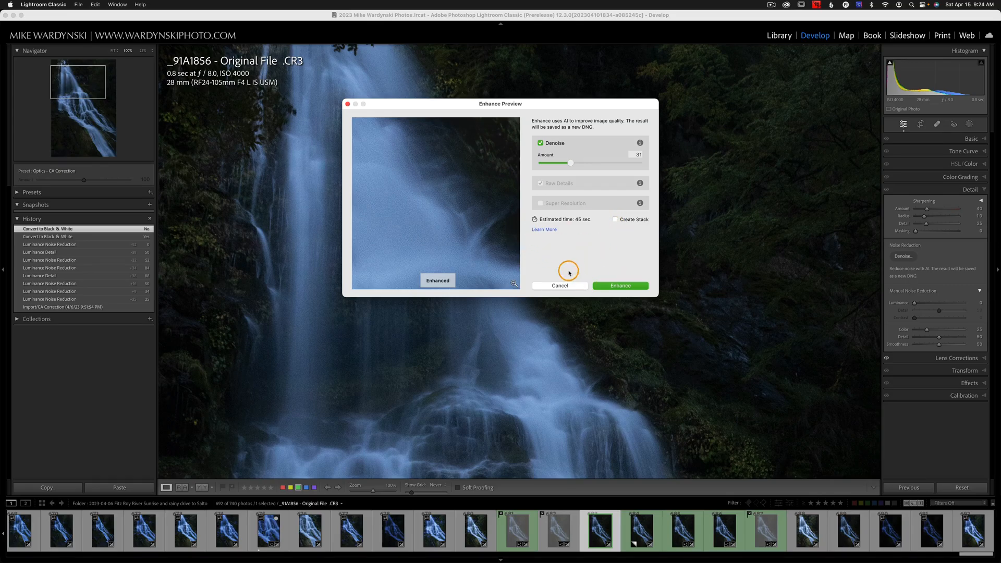
Run Enhance to create the denoised DNG and compare it with the original raw
left_click(619, 286)
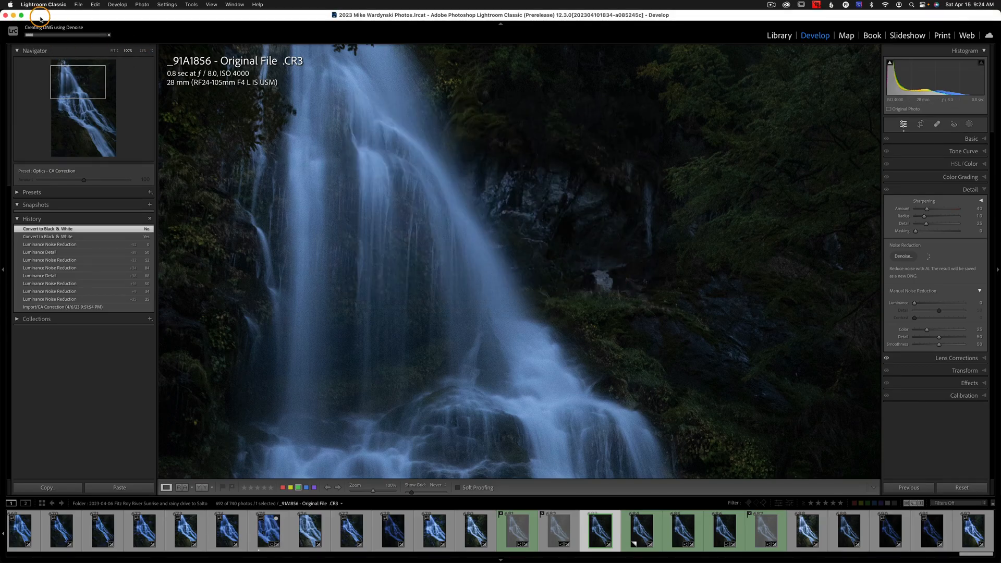
mouse_move(62, 54)
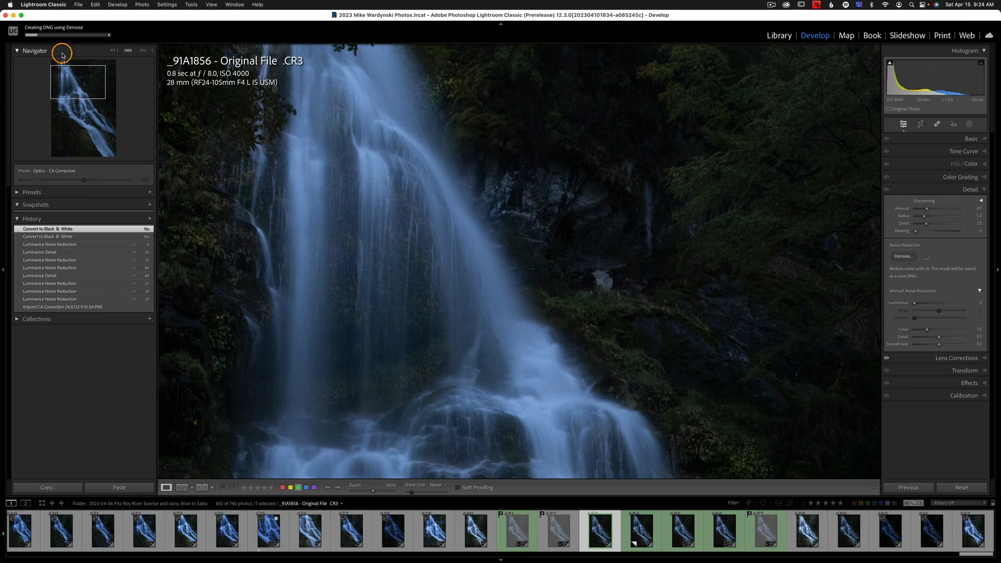
mouse_move(83, 43)
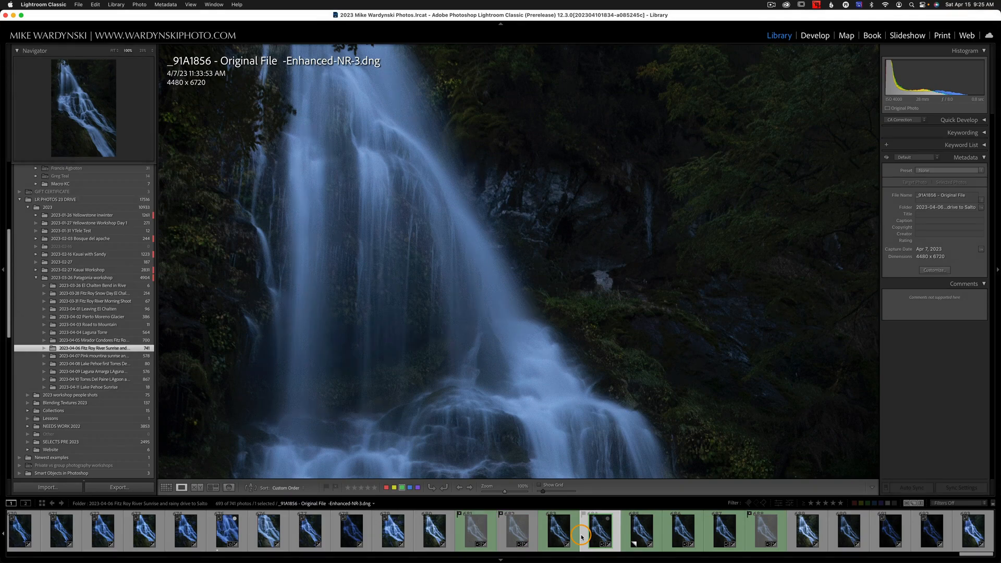
mouse_move(592, 535)
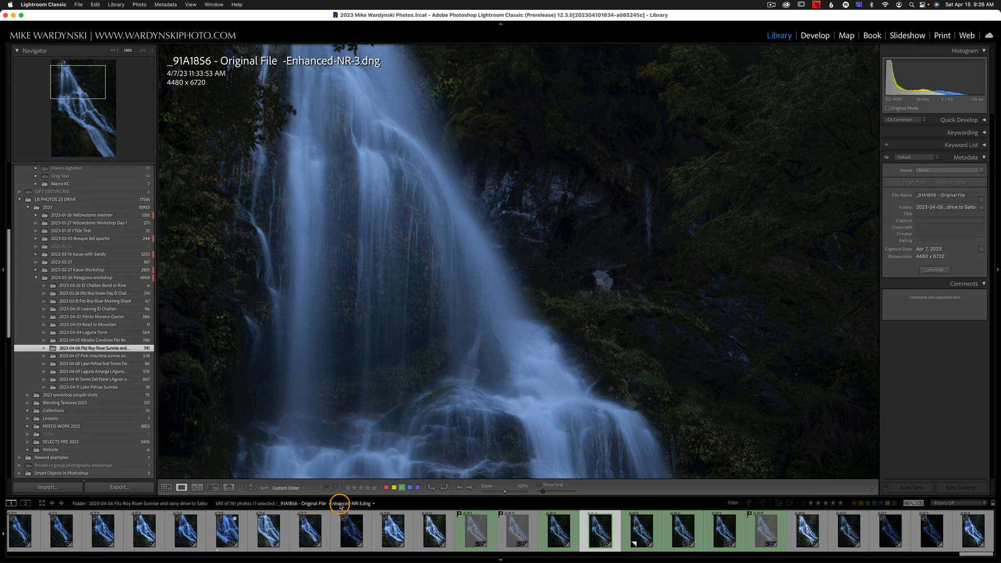
mouse_move(348, 504)
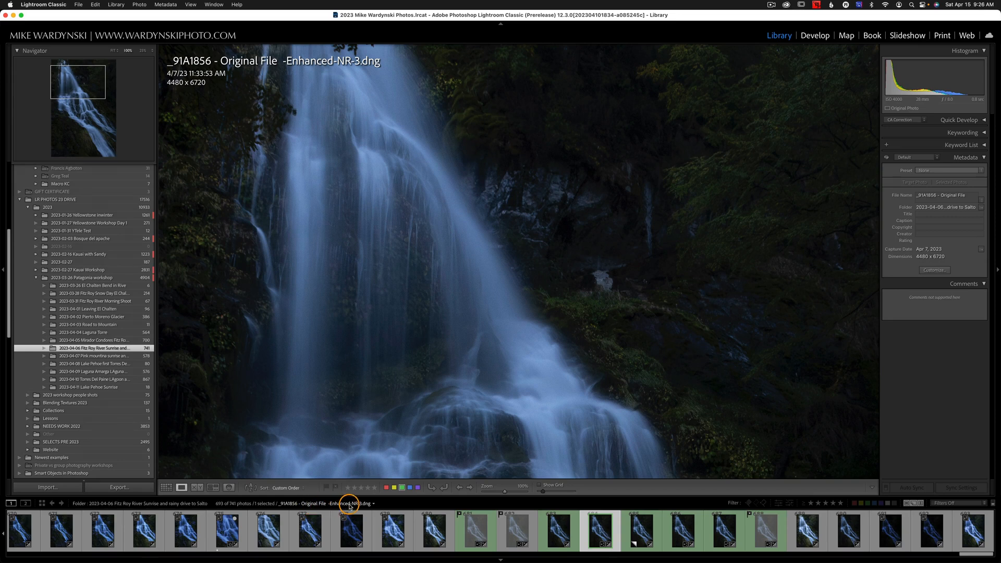
mouse_move(348, 503)
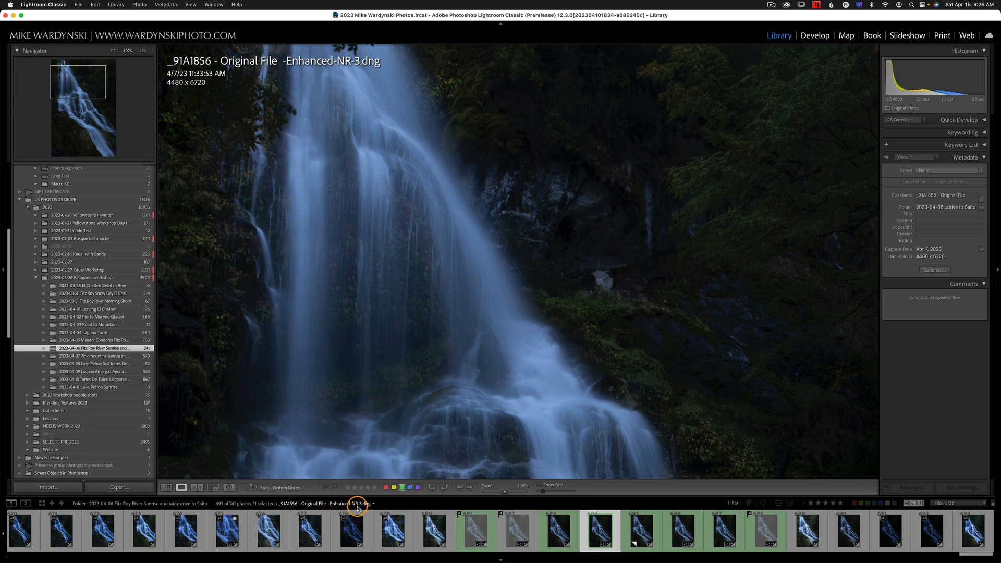
left_click(558, 530)
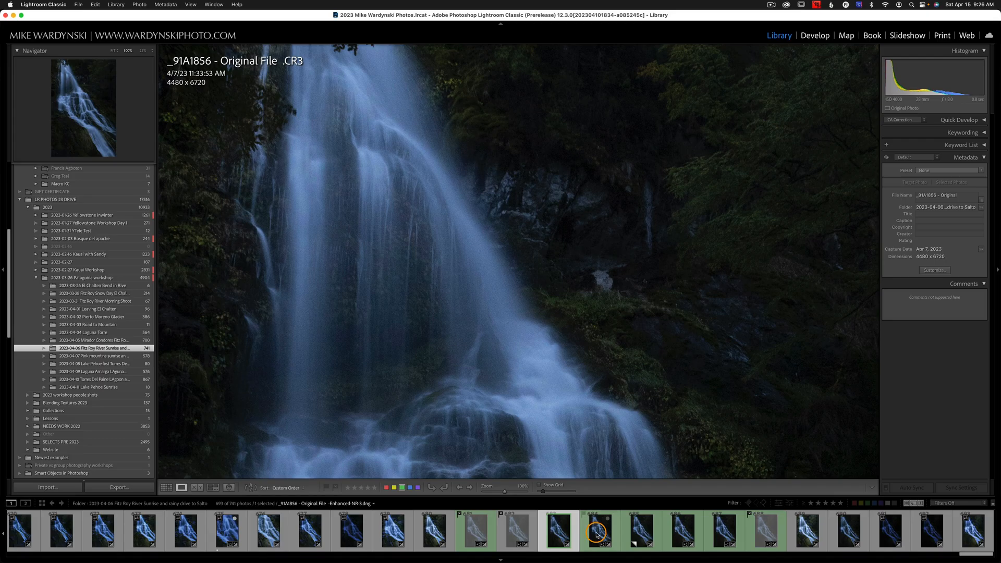
left_click(600, 529)
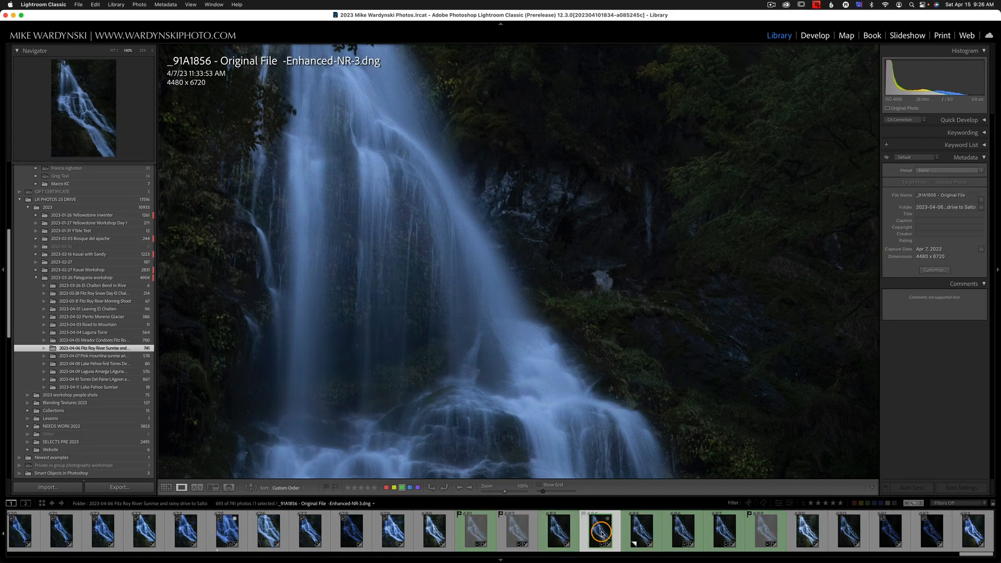
mouse_move(599, 532)
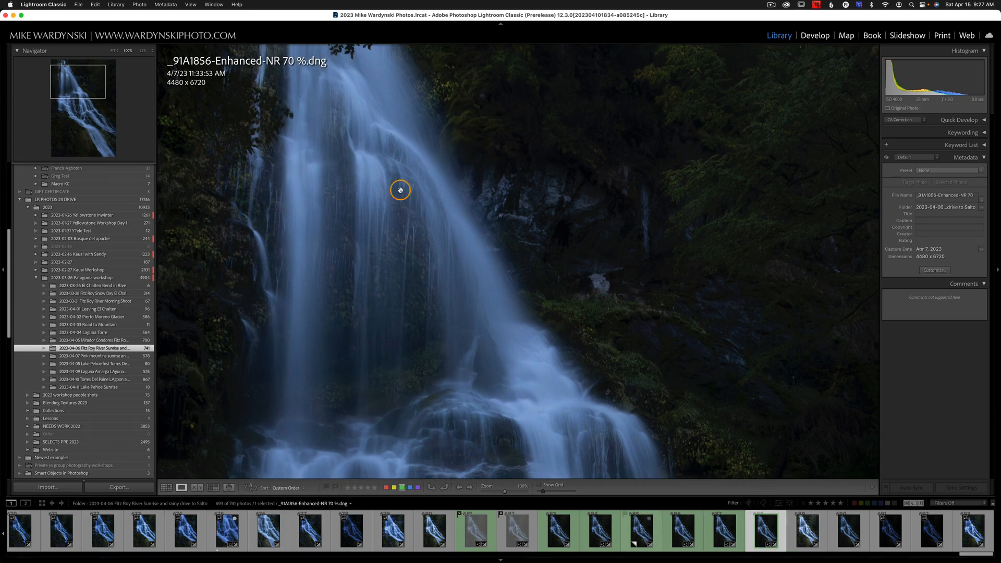
mouse_move(425, 313)
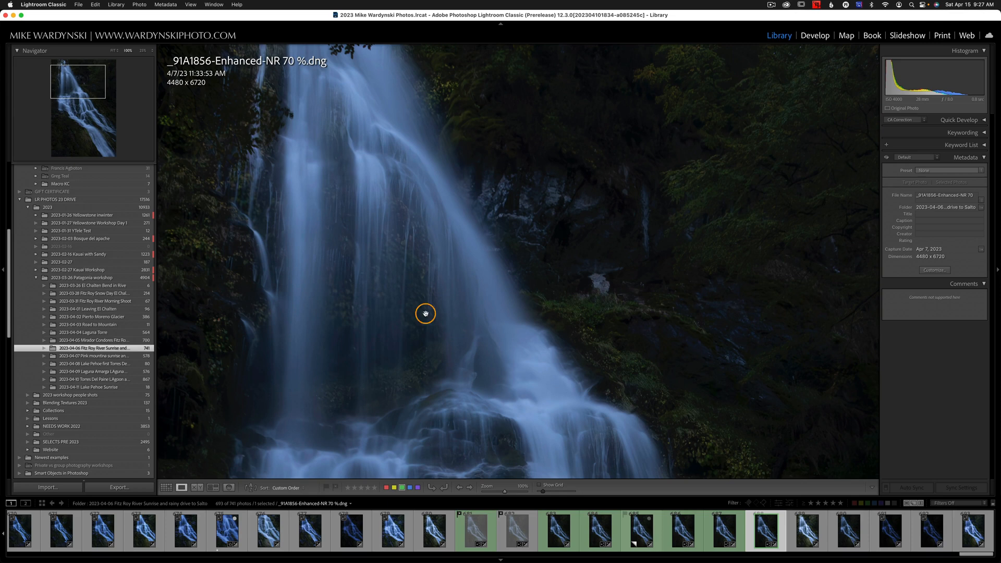
mouse_move(531, 306)
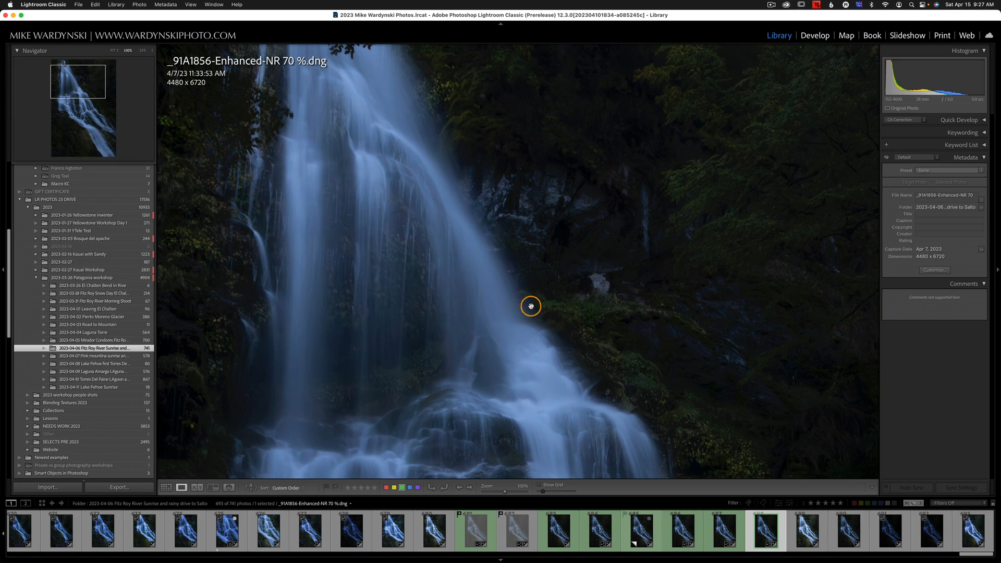
mouse_move(535, 309)
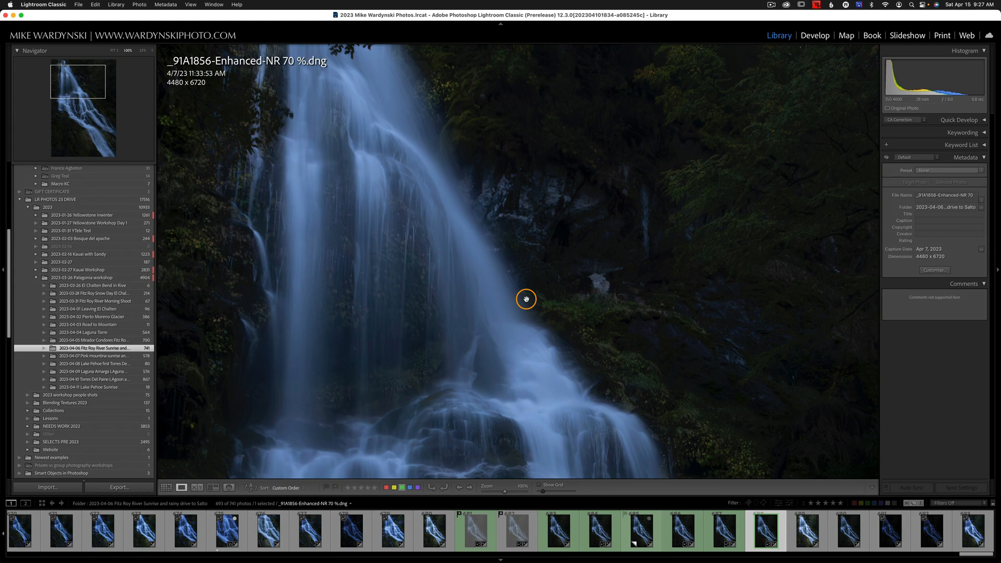
left_click(815, 35)
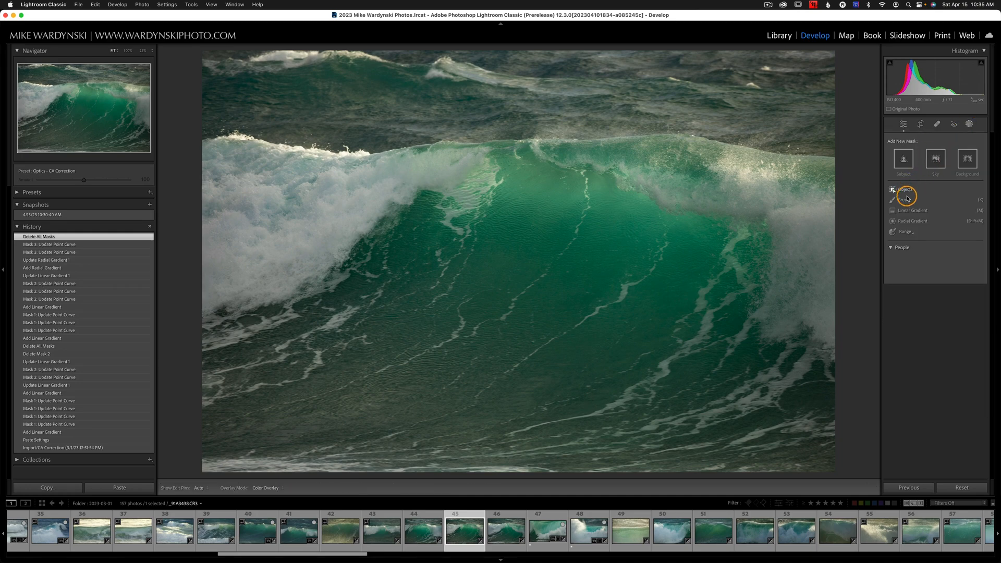
Add a Linear Gradient mask on the wave and reshape its Point Curve
left_click(906, 193)
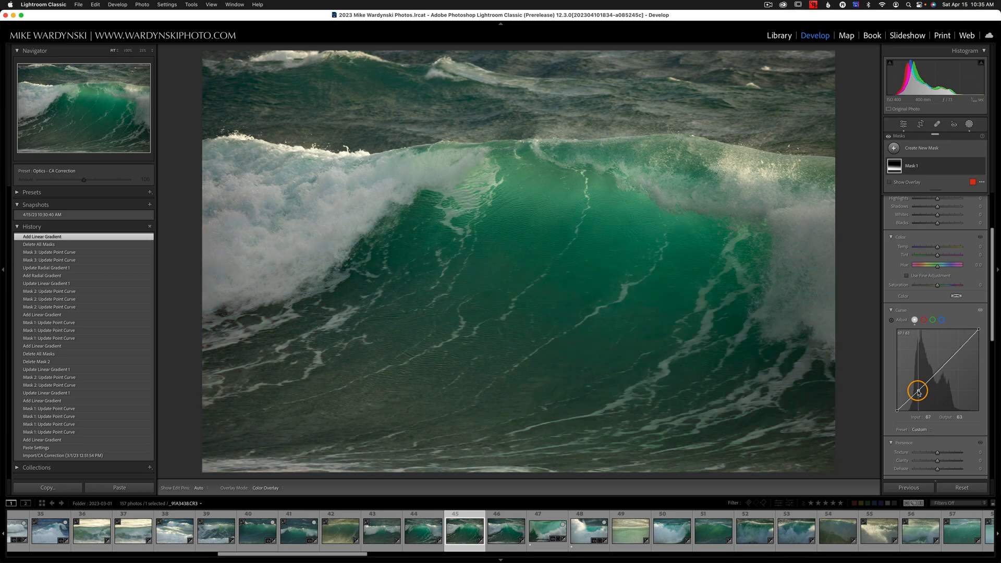
left_click_drag(918, 392, 924, 401)
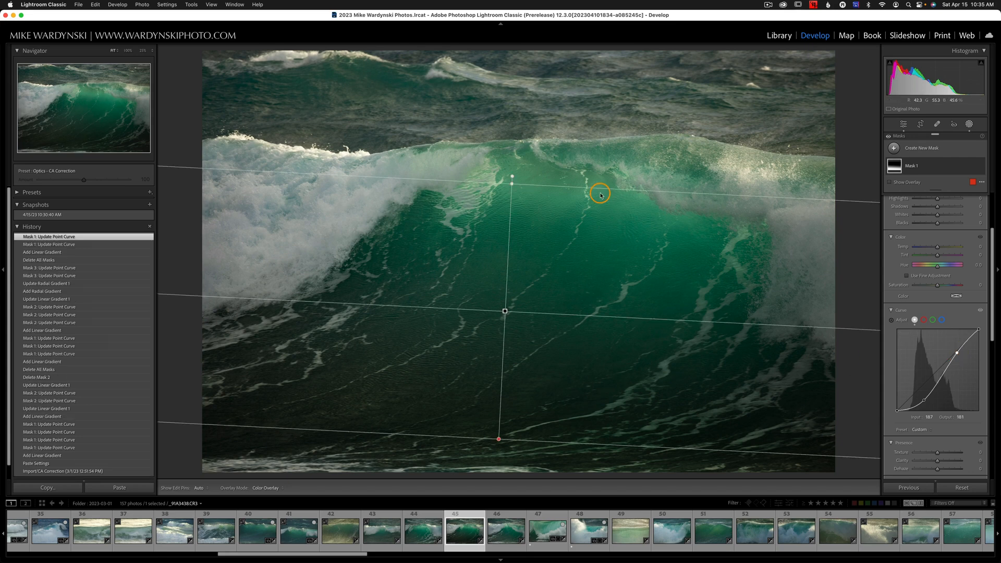
mouse_move(527, 93)
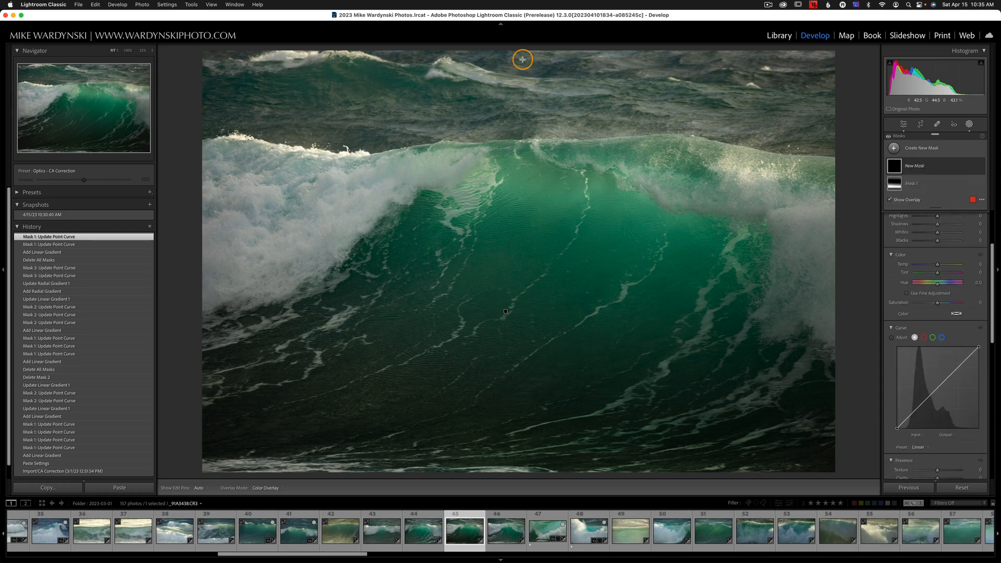
Draw a gradient from the top edge, darken it via Point Curve, and move its edge onto the crest
left_click_drag(522, 60, 526, 163)
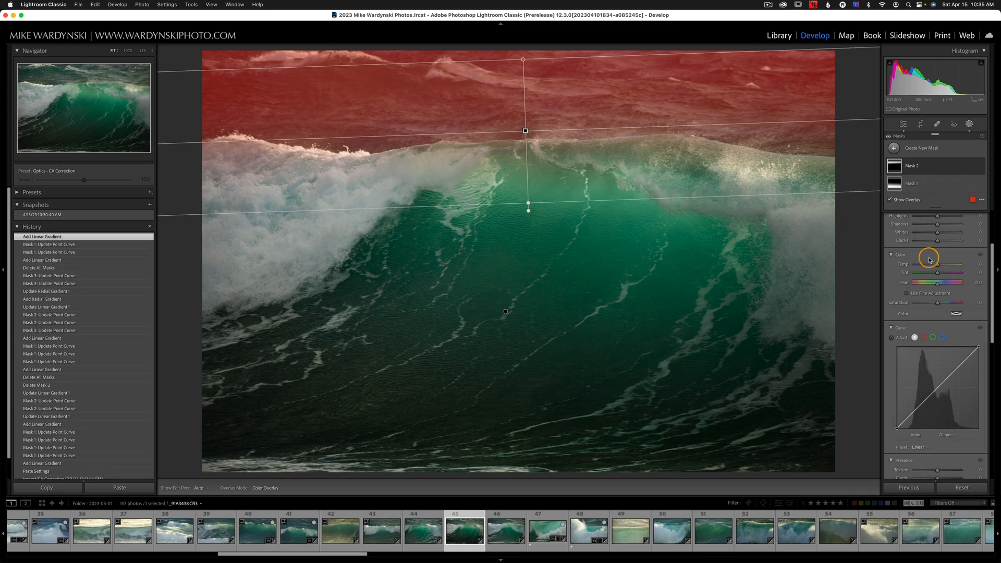
left_click_drag(929, 259, 924, 415)
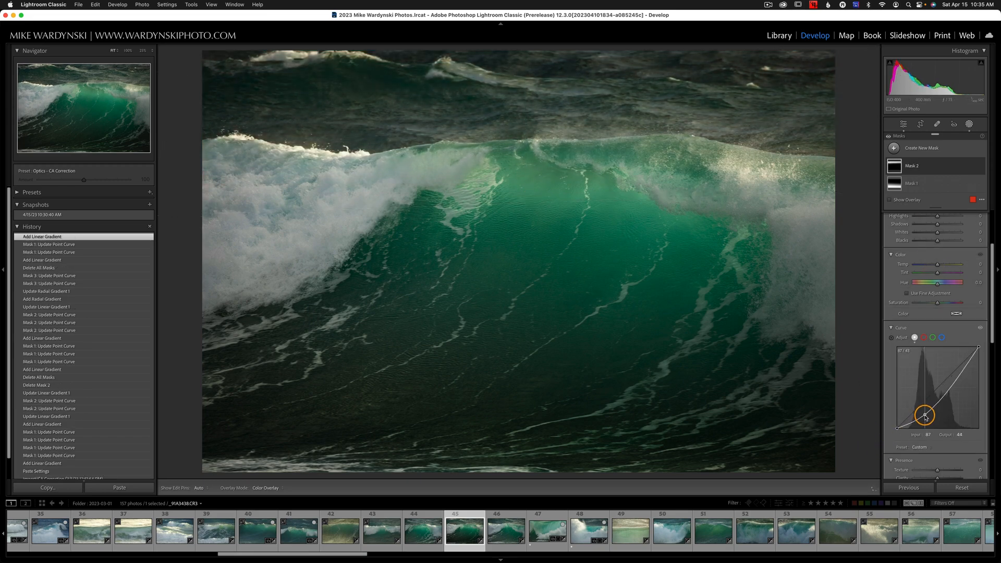
left_click_drag(925, 413, 962, 375)
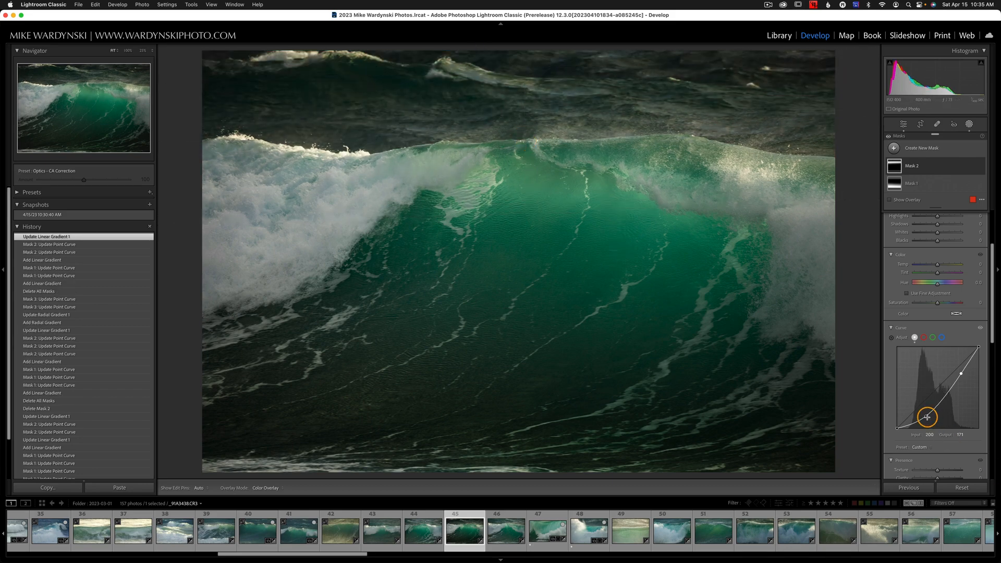
left_click_drag(927, 416, 927, 414)
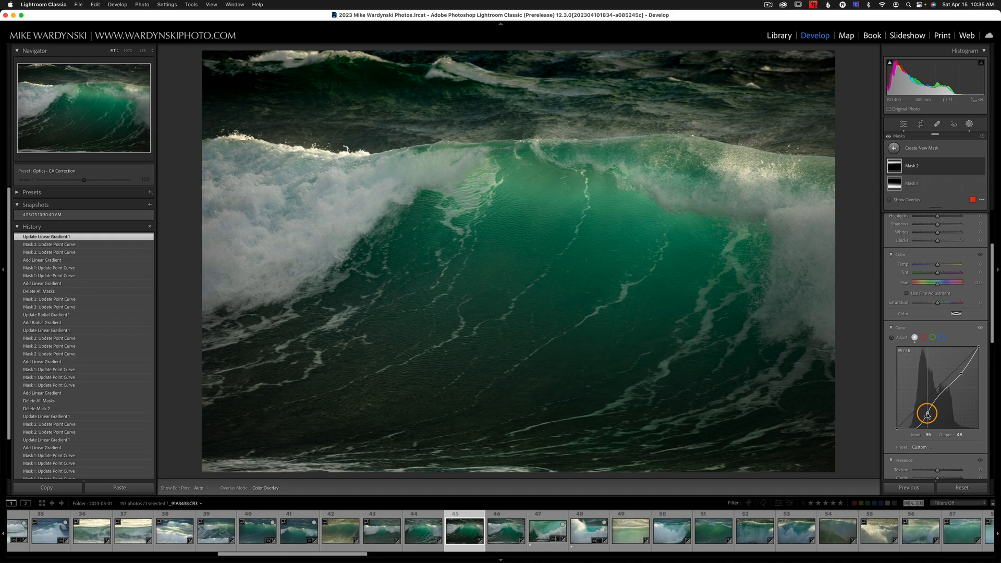
key("cmd+z")
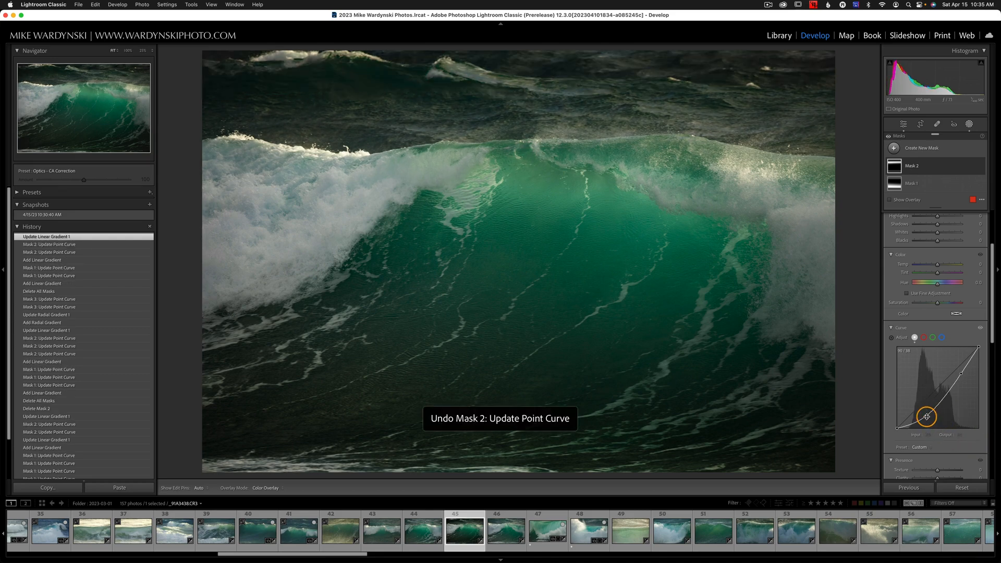
left_click_drag(924, 415, 924, 421)
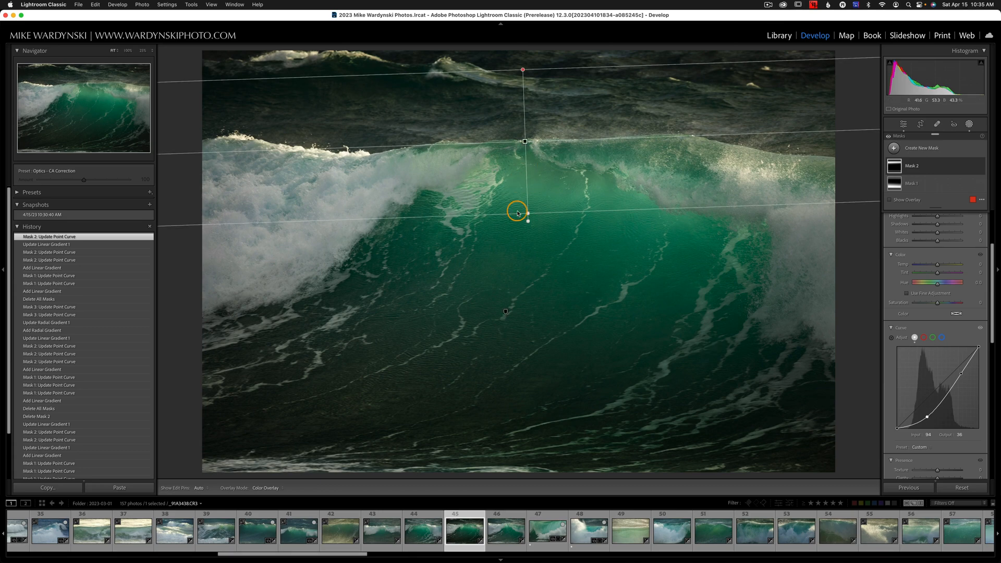
left_click_drag(523, 214, 523, 129)
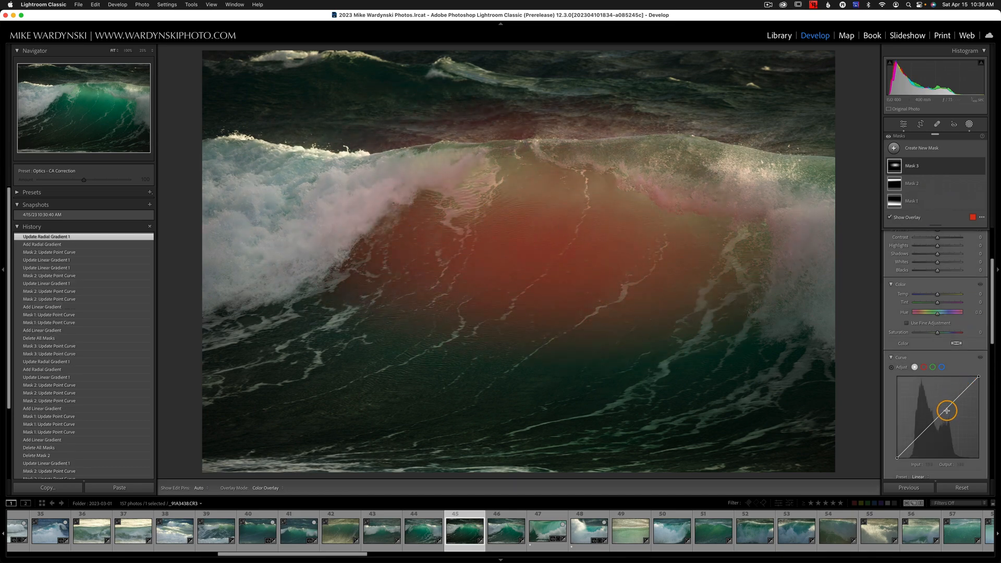
Raise the radial mask's Point Curve to brighten the wave face
left_click_drag(947, 410, 947, 390)
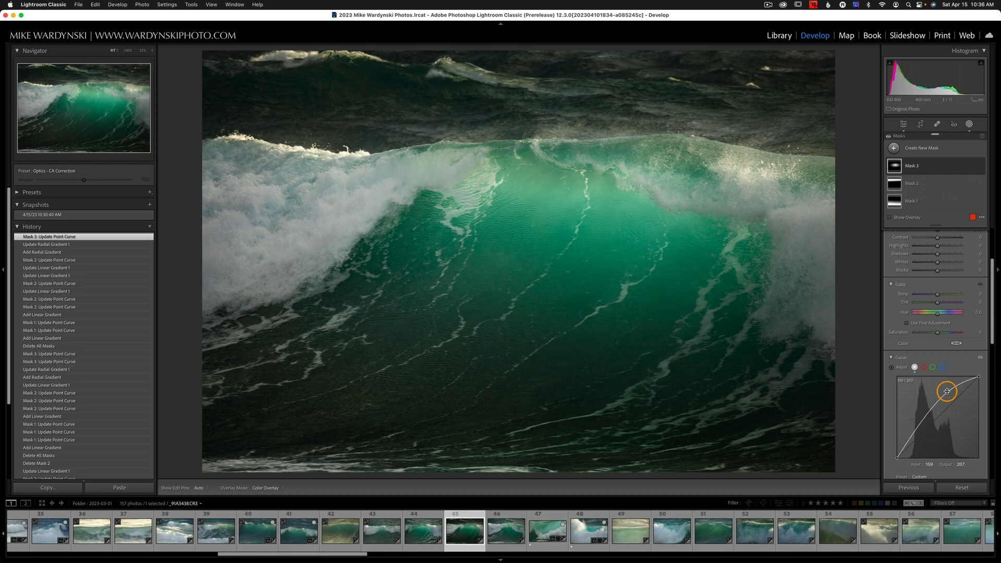
left_click_drag(947, 391, 912, 437)
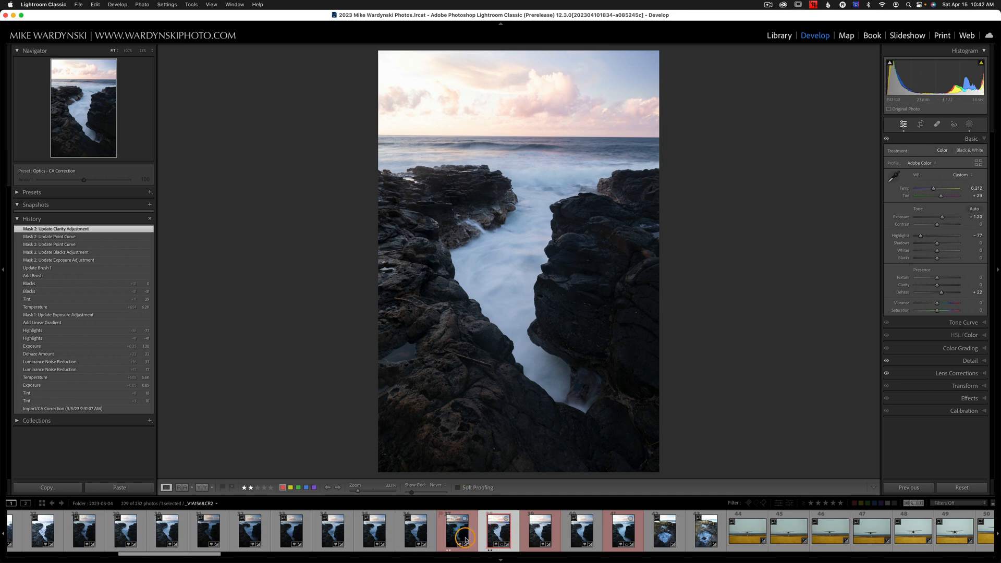
Add the second rock-channel photo and open both as Smart Object Layers in Photoshop
left_click(455, 529)
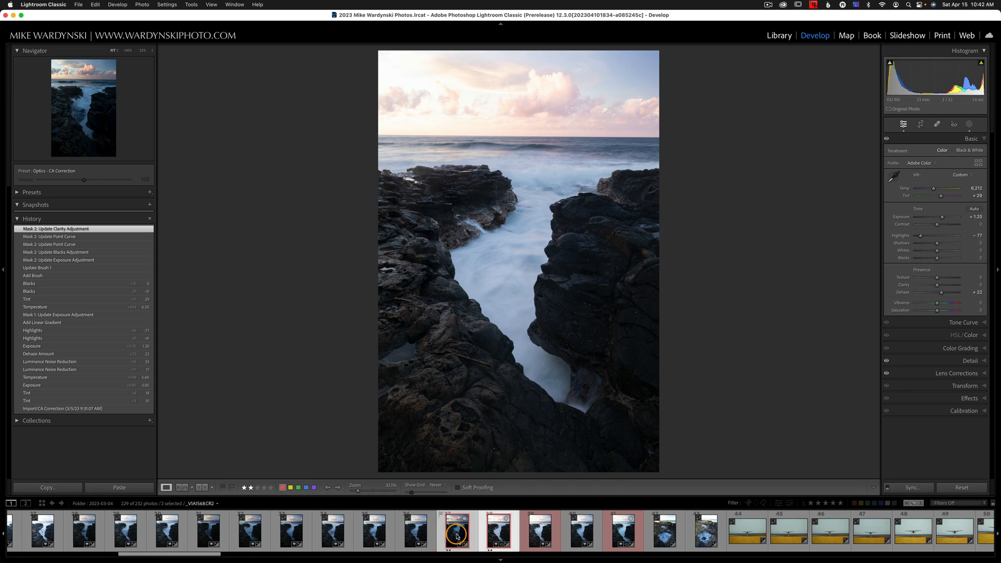
mouse_move(454, 529)
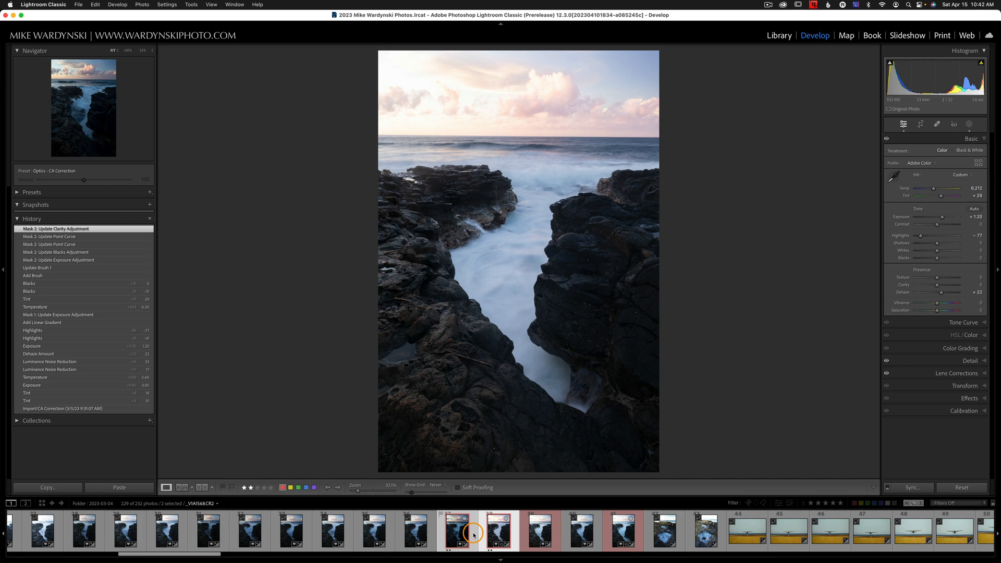
right_click(457, 531)
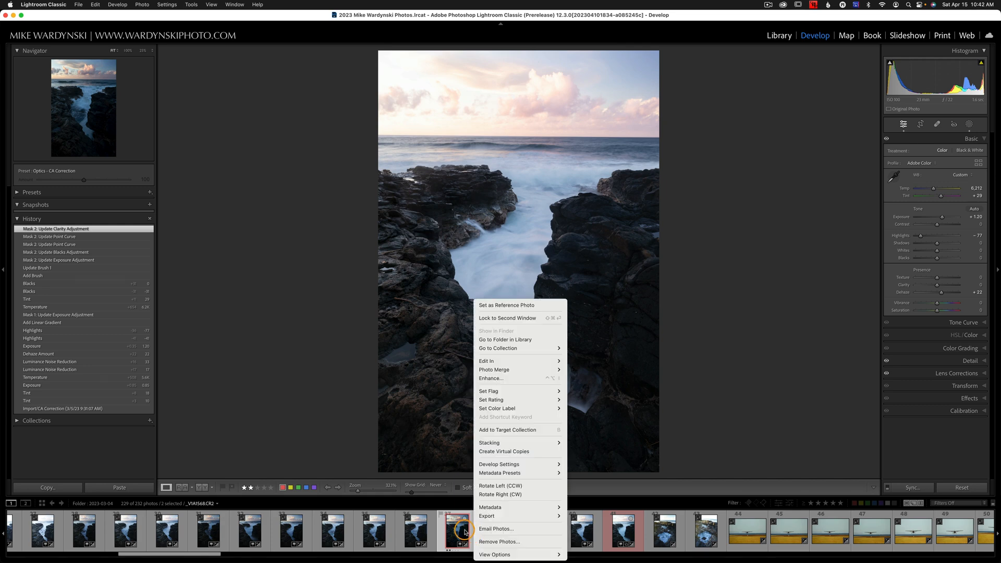
mouse_move(533, 361)
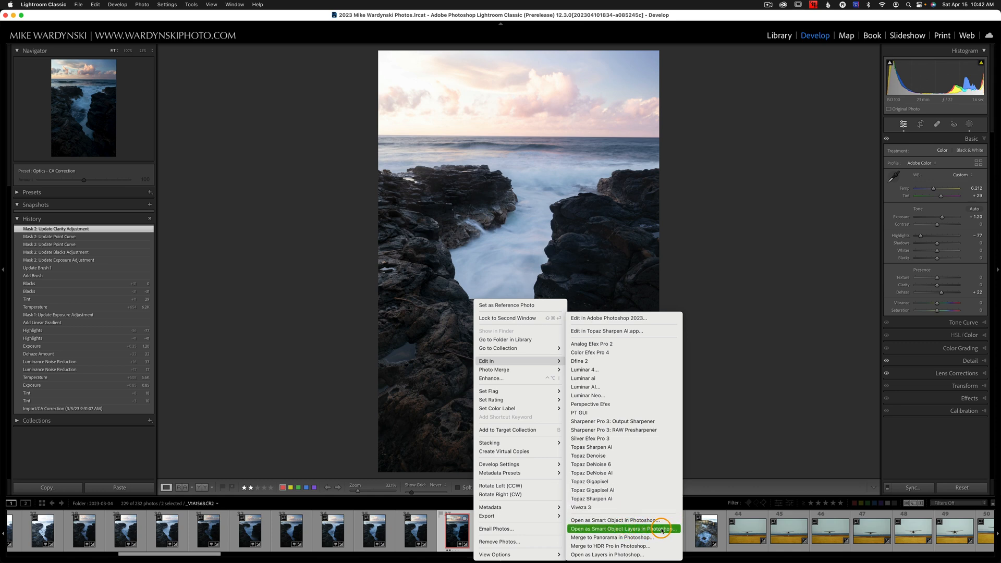
left_click(615, 529)
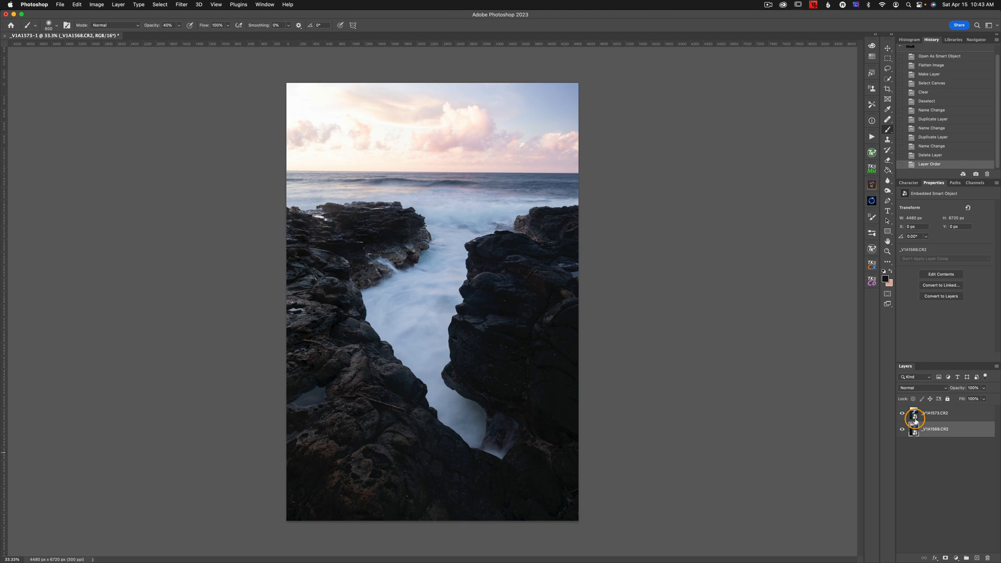
mouse_move(916, 421)
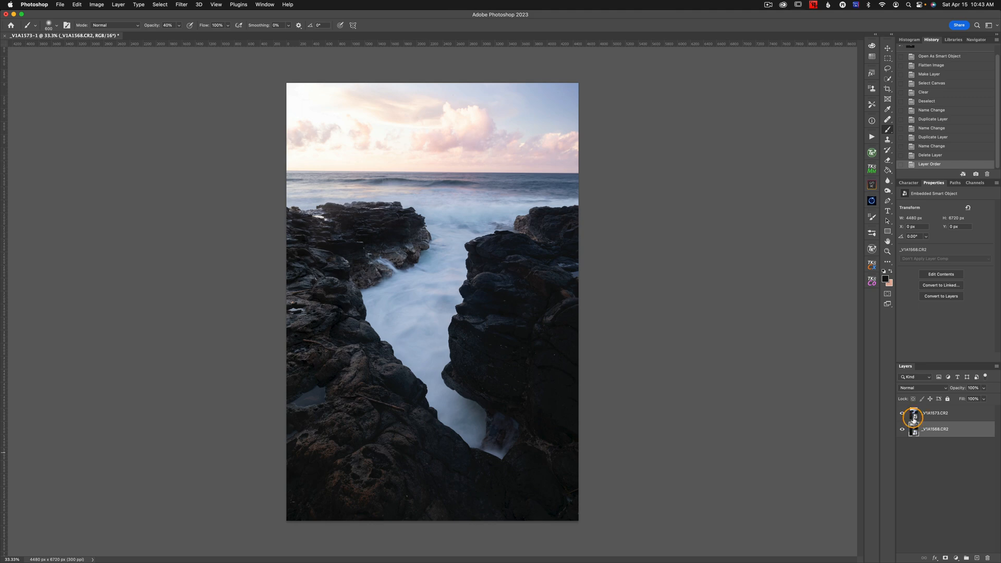
Double-click the _V1A1573.CR2 smart object thumbnail to open it in Camera Raw
double_click(913, 416)
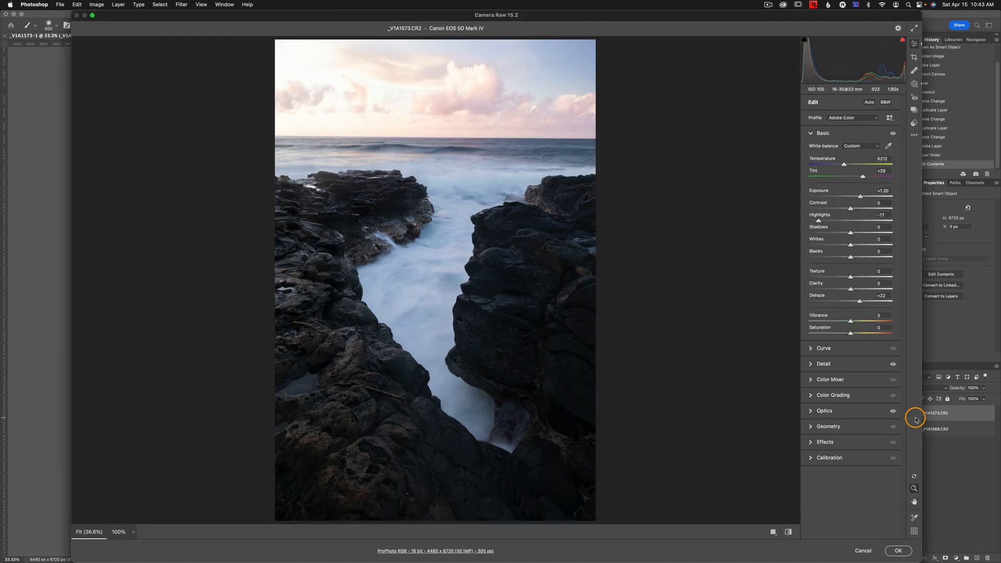
mouse_move(894, 328)
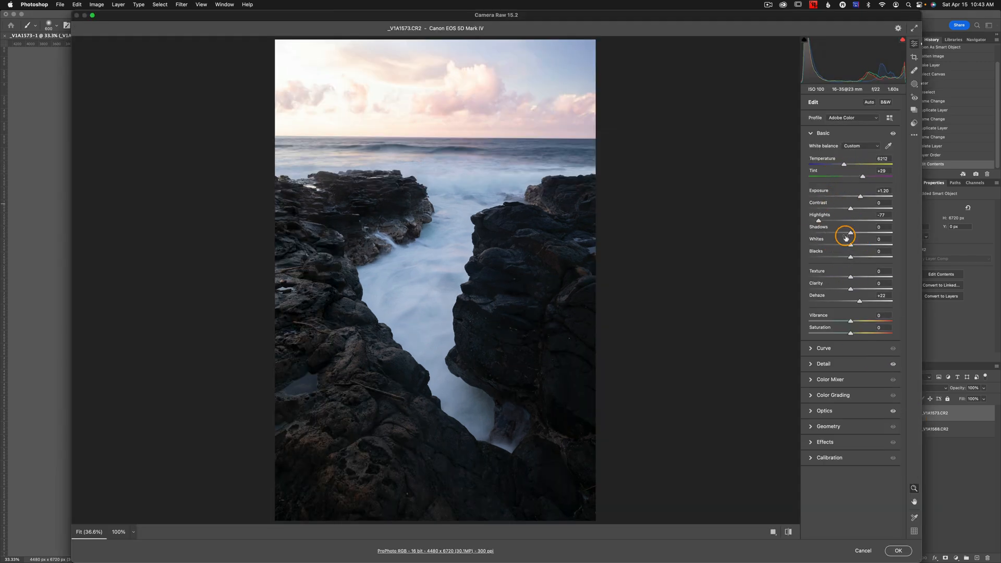
mouse_move(851, 239)
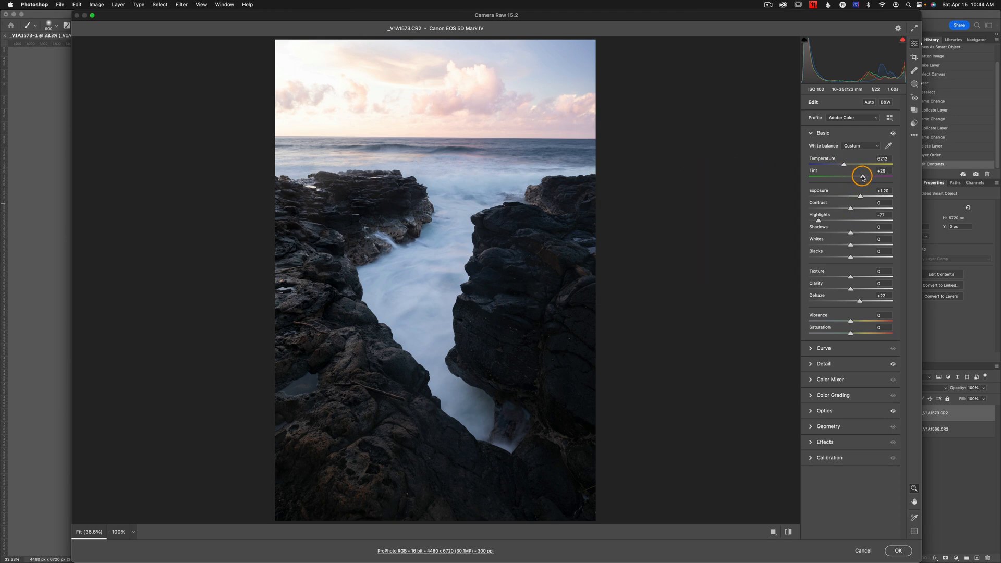
Set the top layer's Camera Raw tint to +32 and apply it to the smart object
left_click_drag(862, 177, 878, 177)
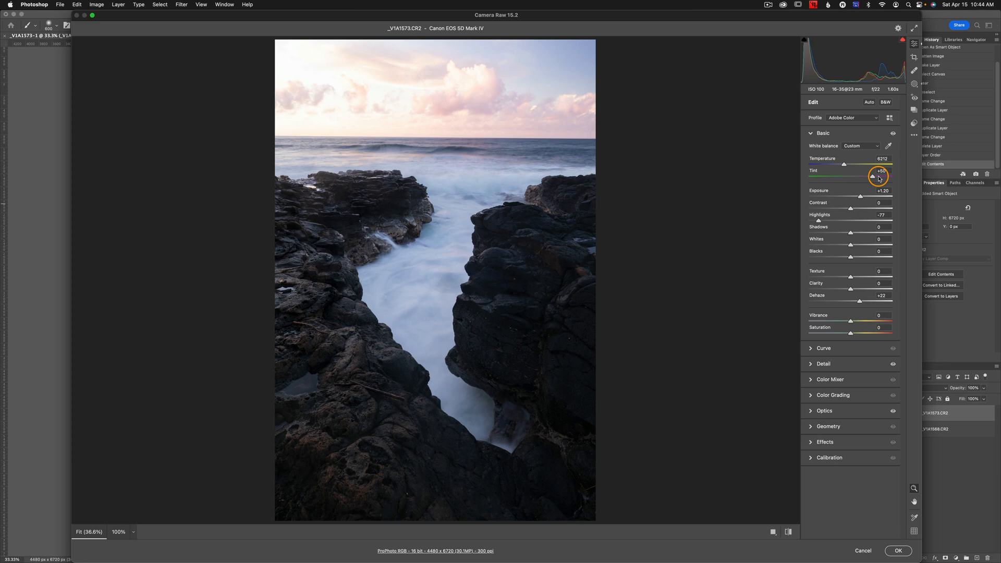
left_click_drag(879, 177, 863, 177)
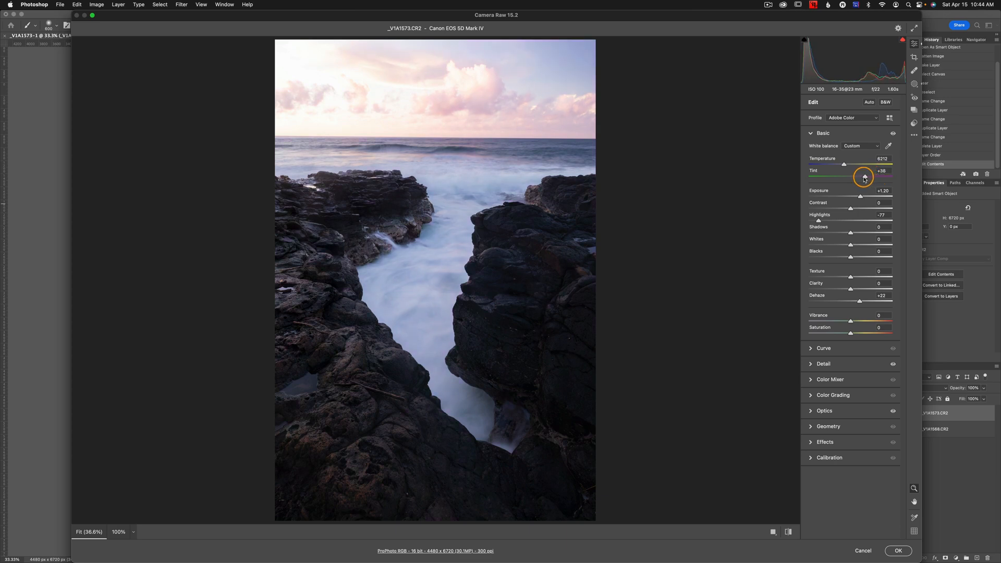
left_click_drag(864, 178, 862, 177)
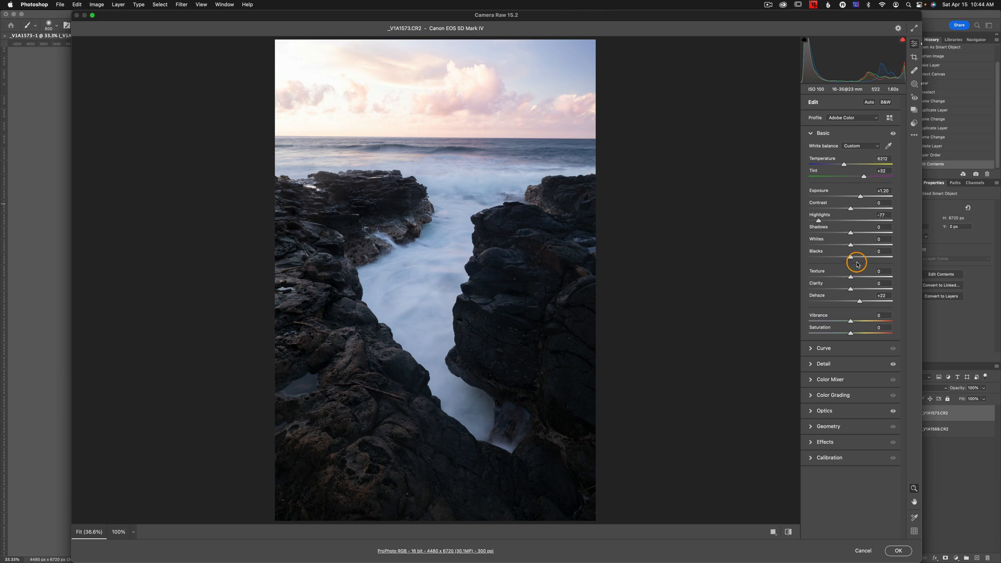
mouse_move(798, 262)
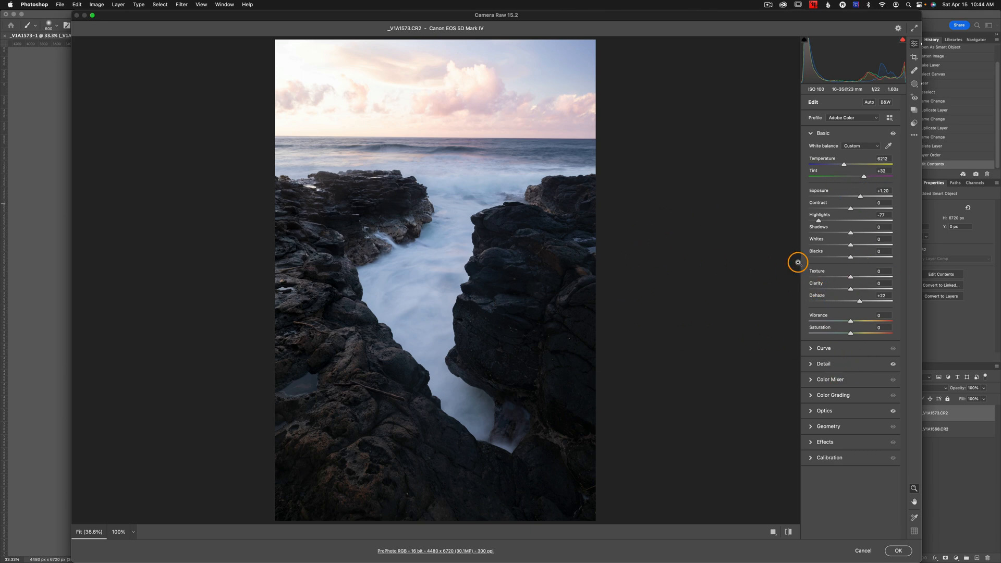
left_click(898, 551)
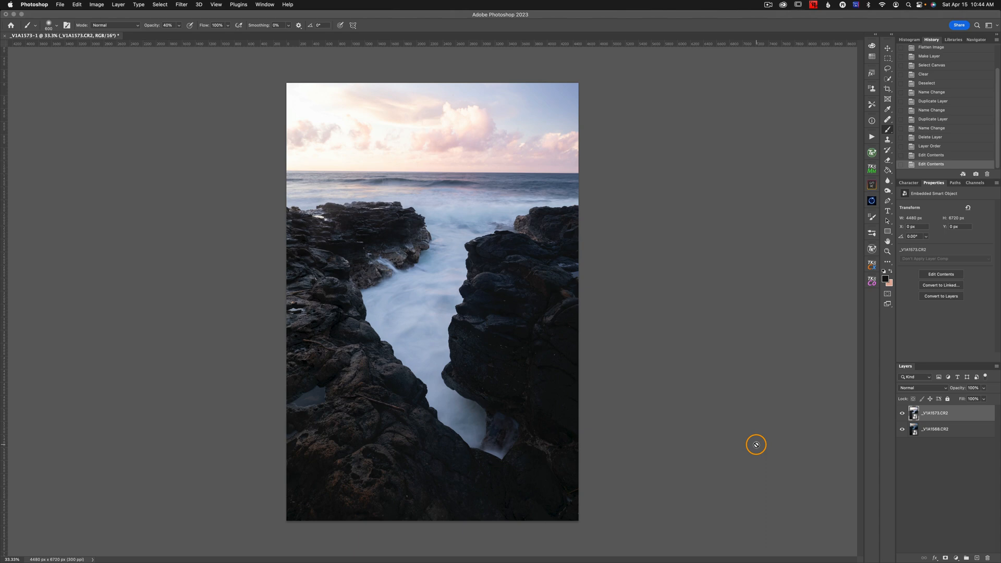
mouse_move(936, 531)
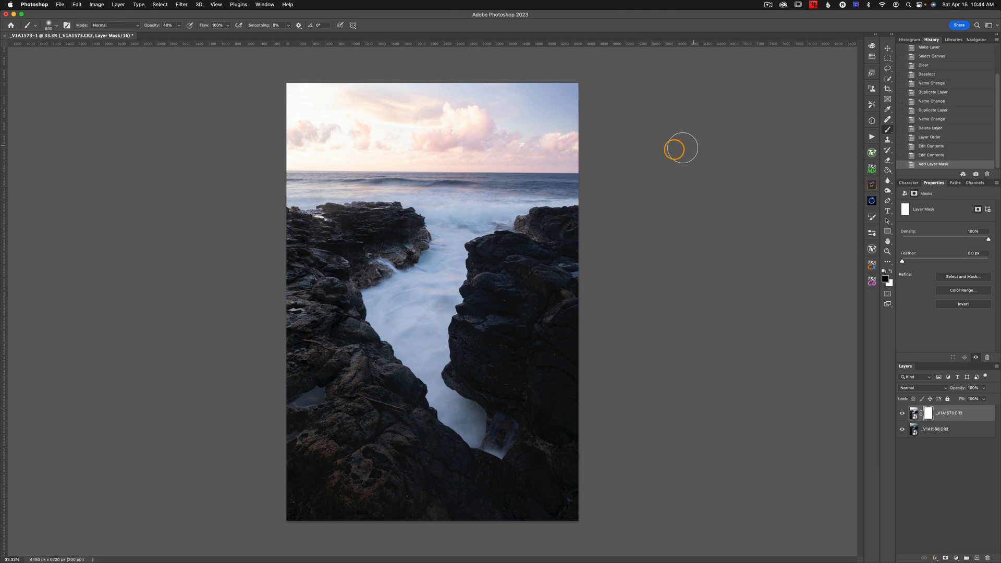
mouse_move(586, 107)
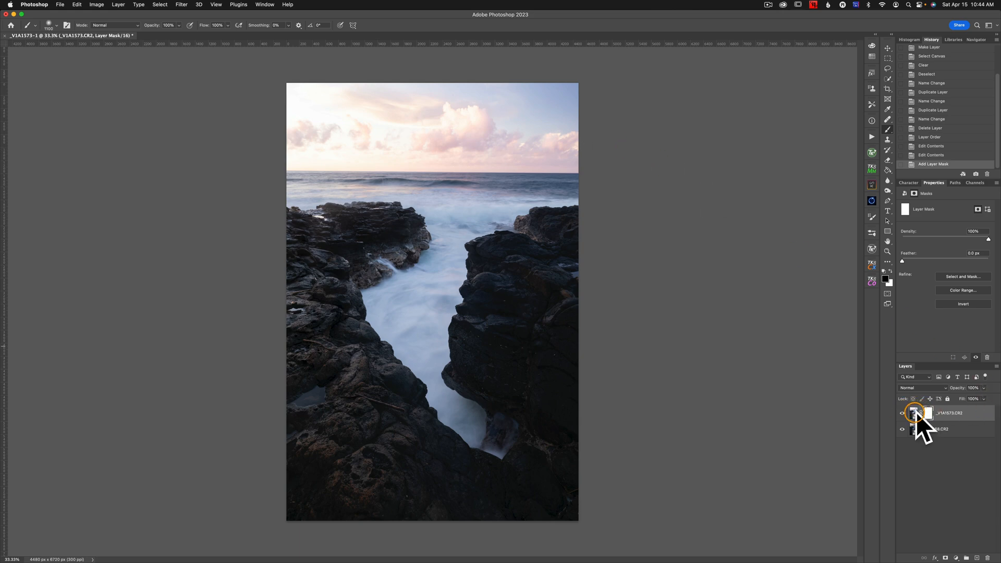
Compare by toggling the top layer's visibility, then paint its mask over the sky
left_click(903, 429)
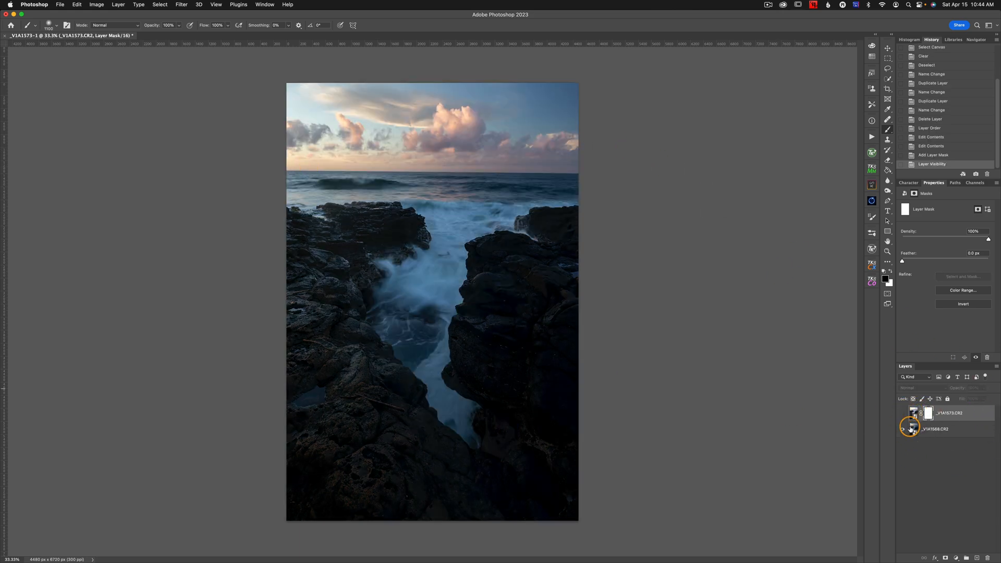
left_click(902, 429)
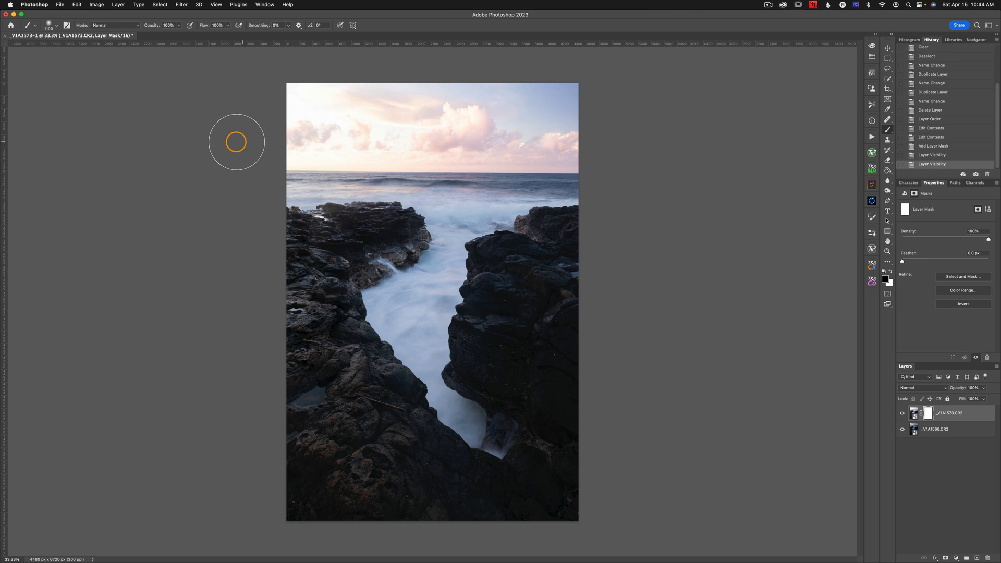
mouse_move(273, 93)
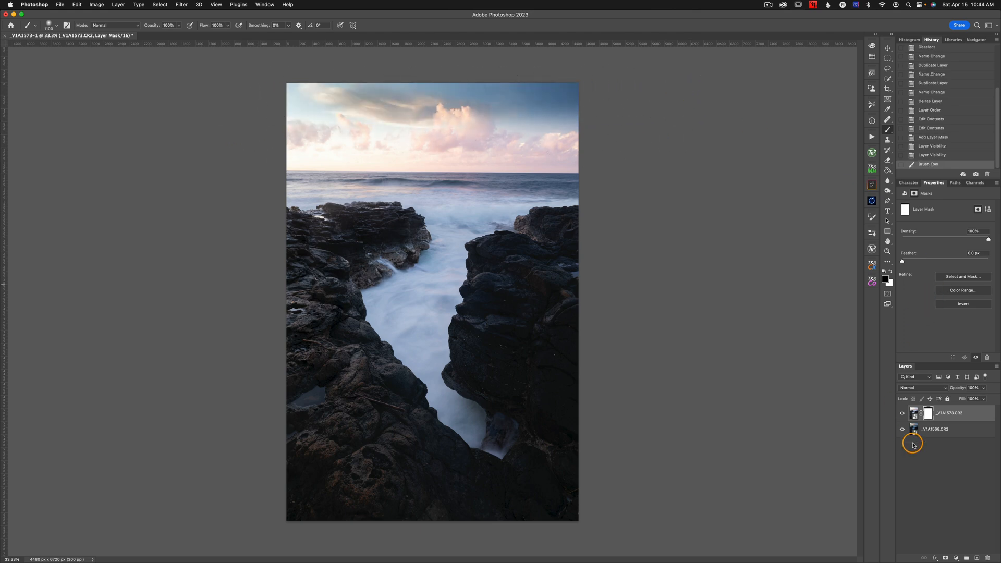
left_click_drag(912, 445, 337, 122)
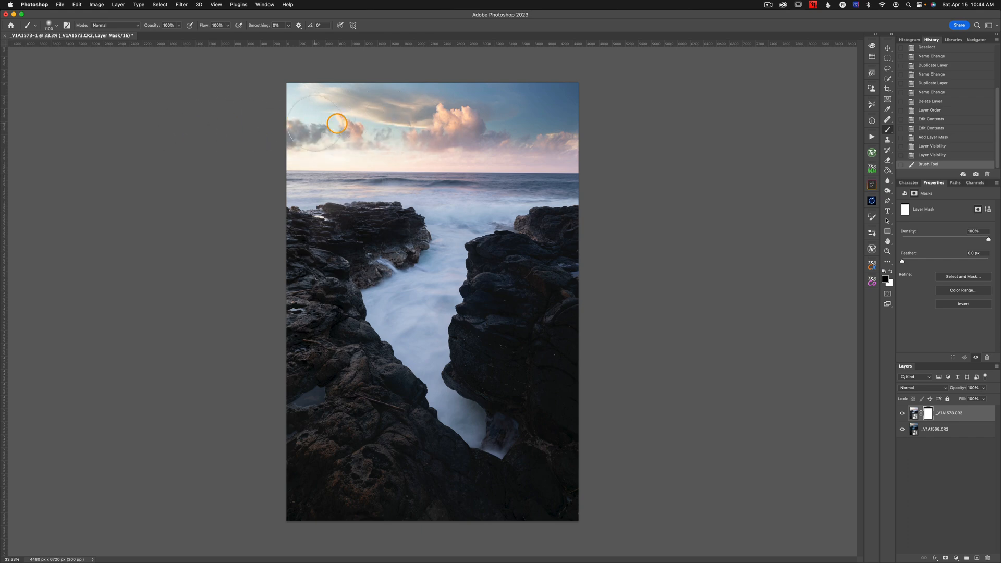
left_click_drag(338, 123, 563, 134)
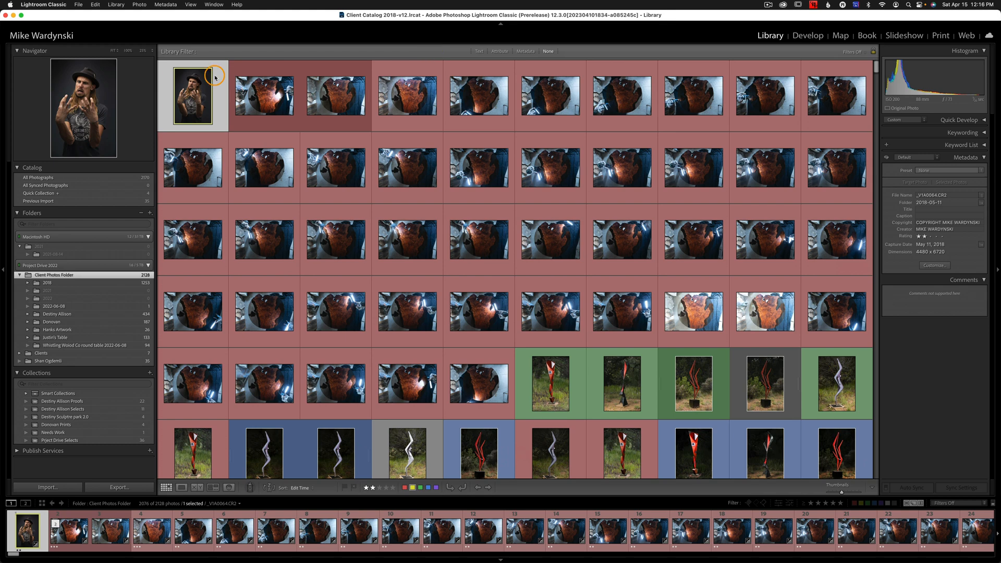
Open the portrait and start a Select People mask with Entire Person unchecked
left_click(807, 34)
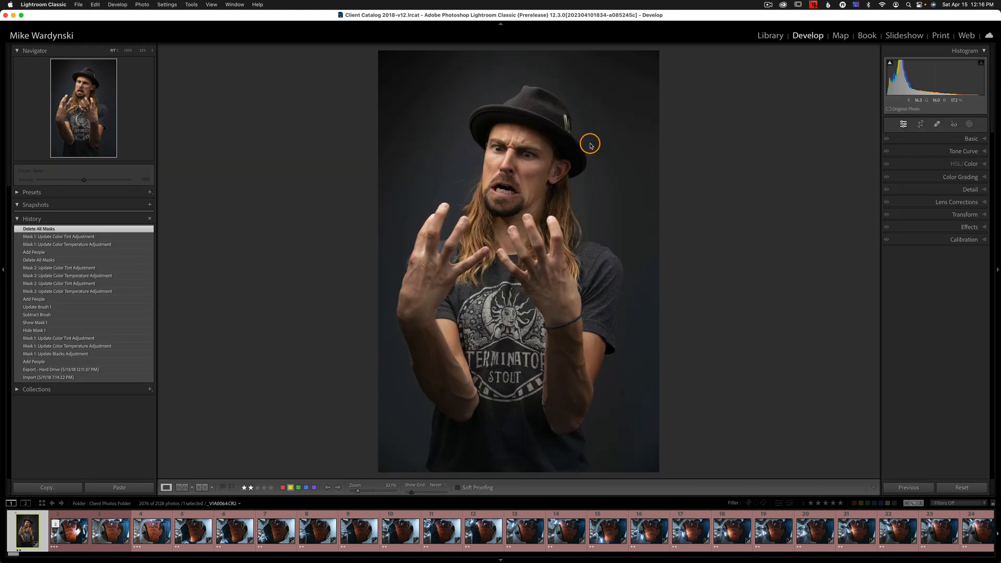
left_click(968, 124)
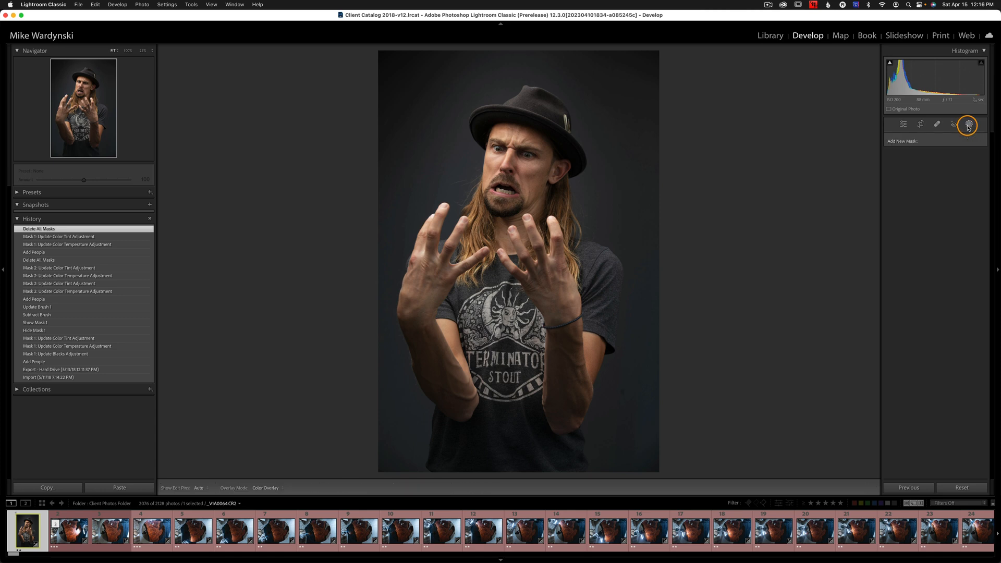
left_click(968, 125)
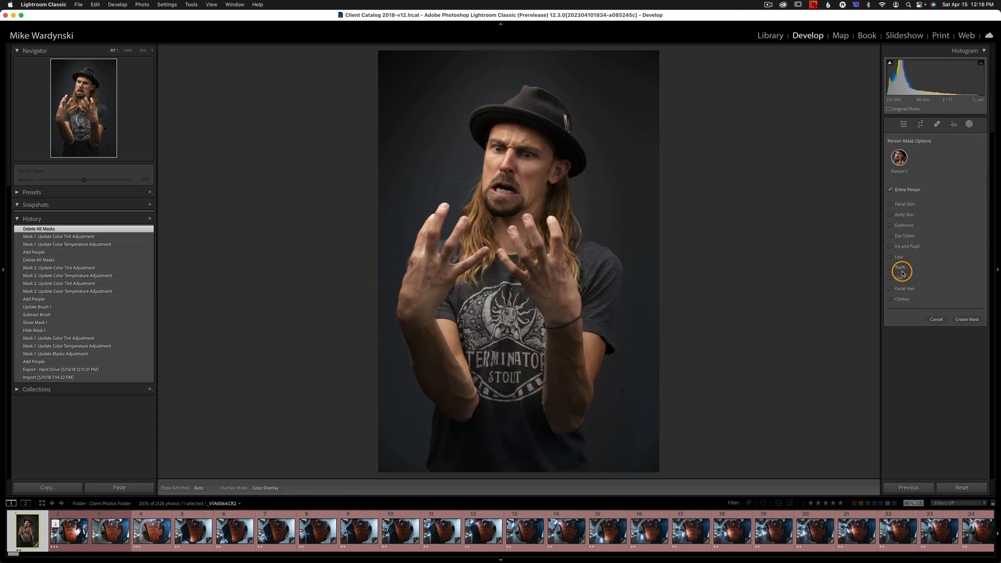
left_click(891, 189)
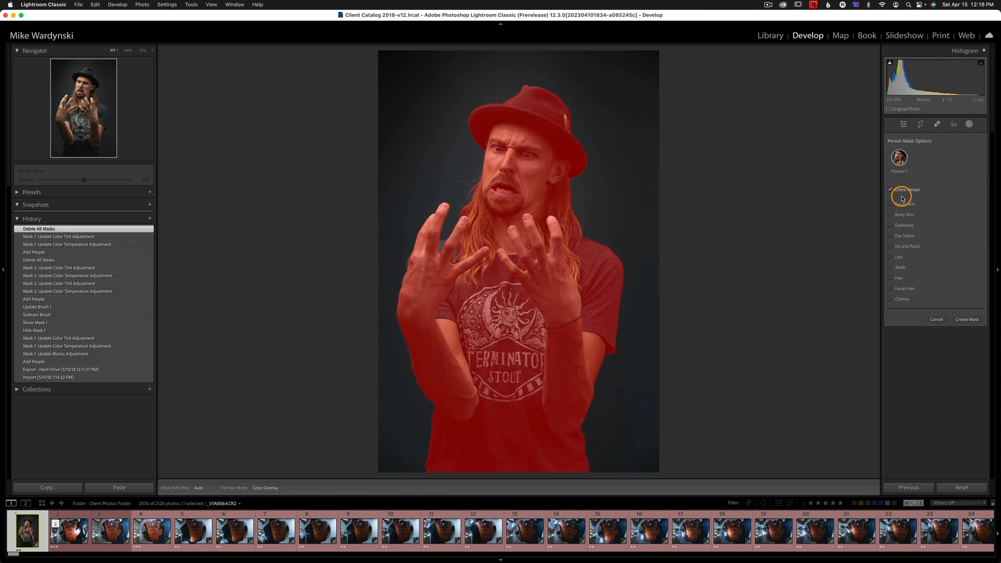
left_click(890, 190)
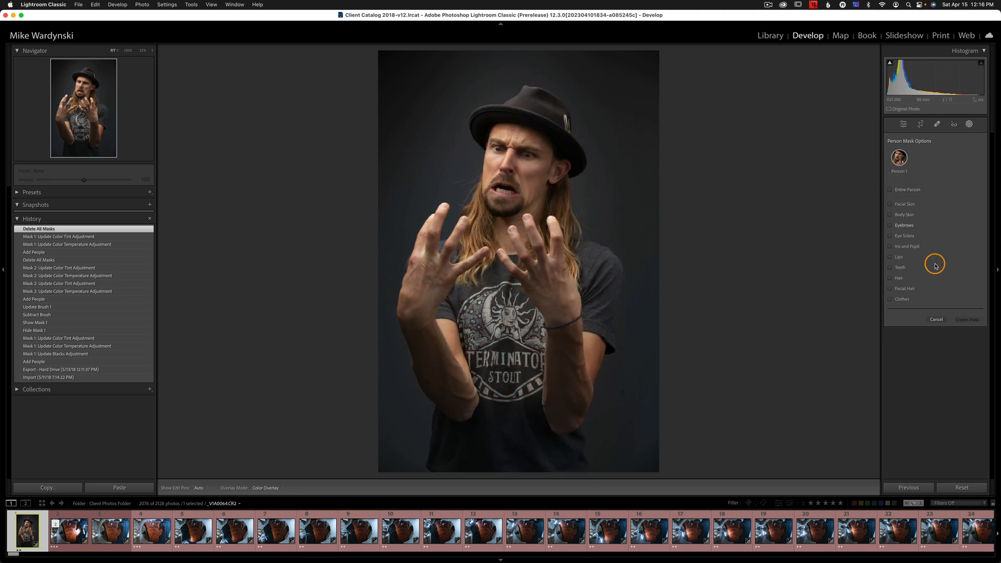
Check Facial Hair and Eyebrows in Person Mask Options and create the mask
left_click(890, 288)
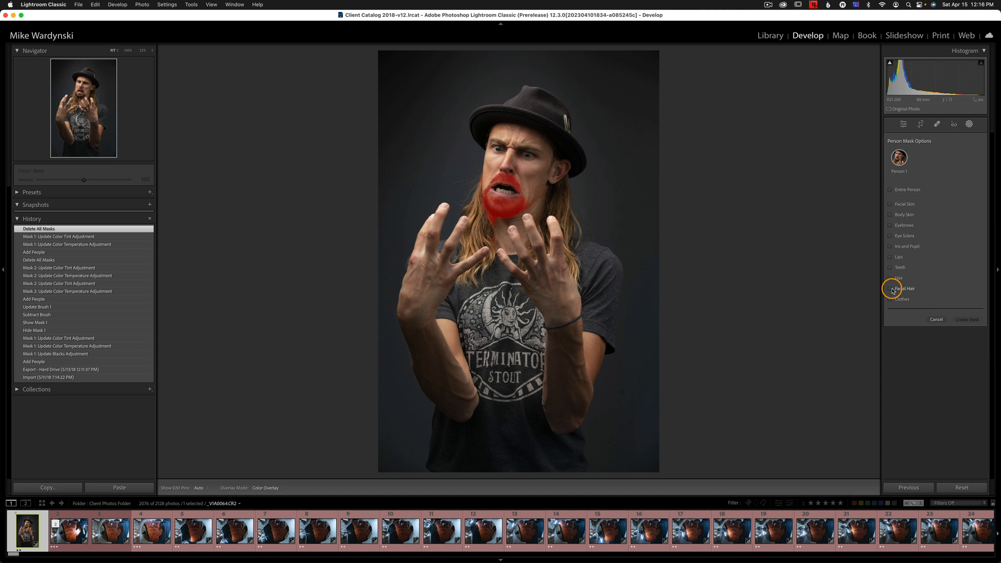
left_click(890, 288)
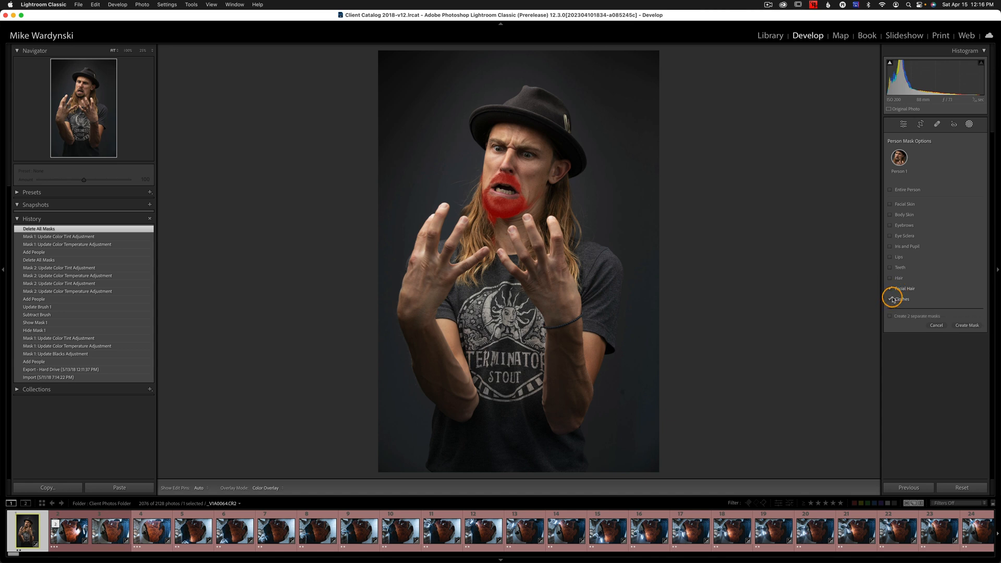
left_click(890, 299)
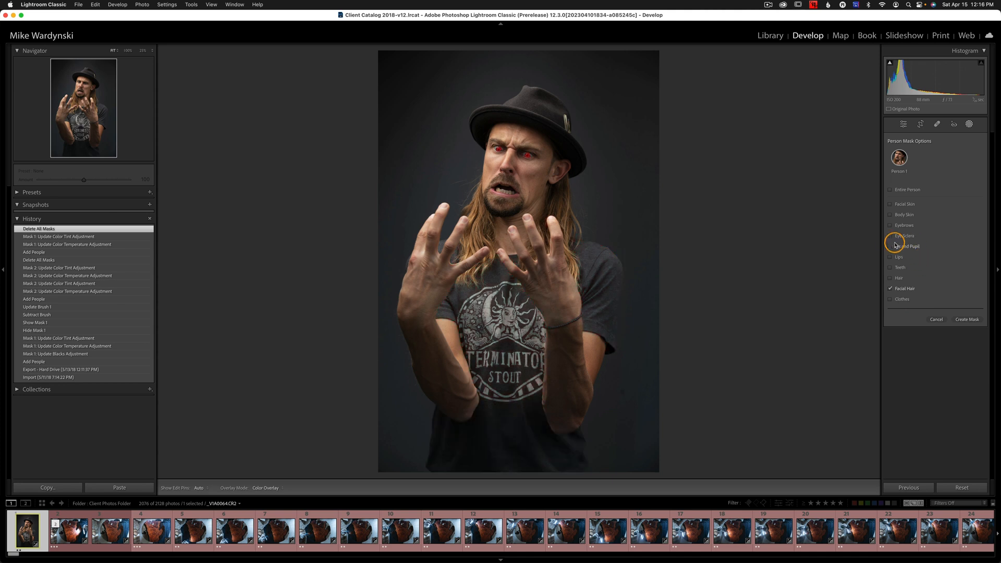
left_click(905, 288)
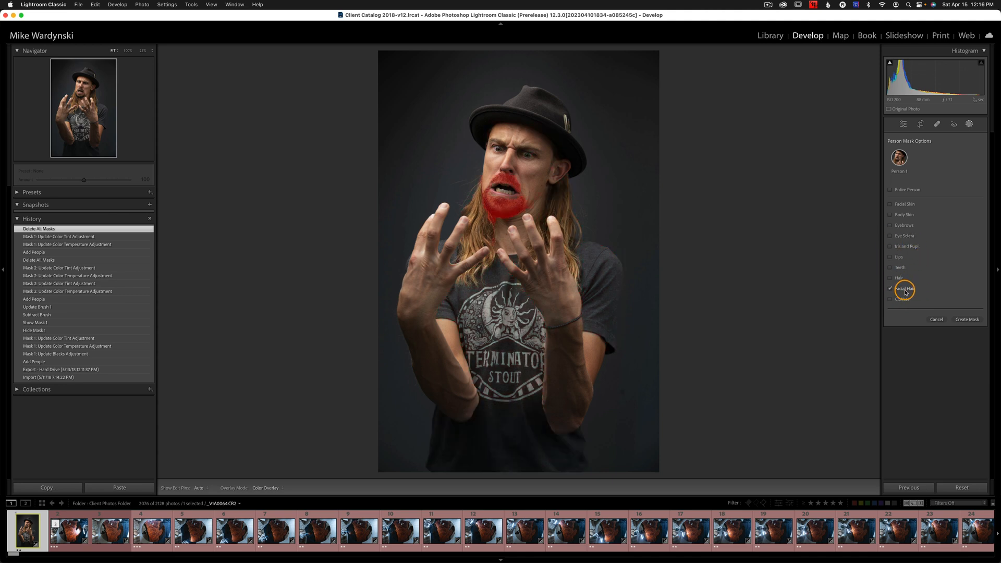
left_click(891, 225)
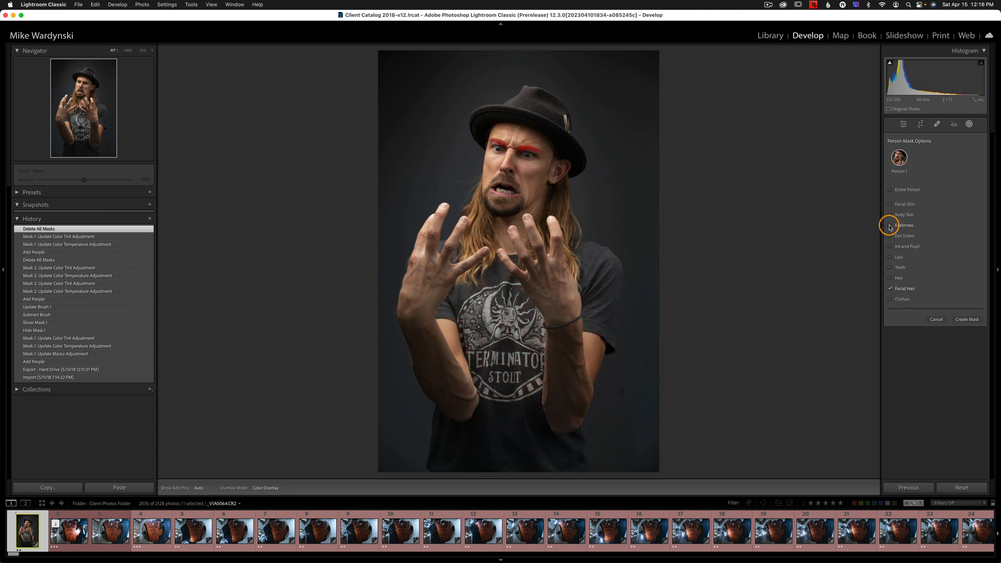
left_click(890, 225)
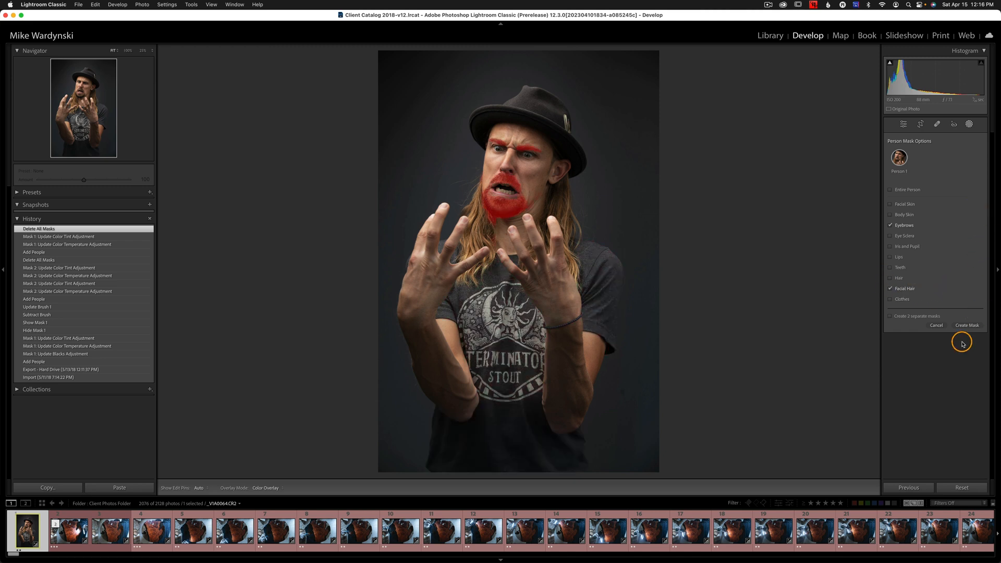
left_click(967, 325)
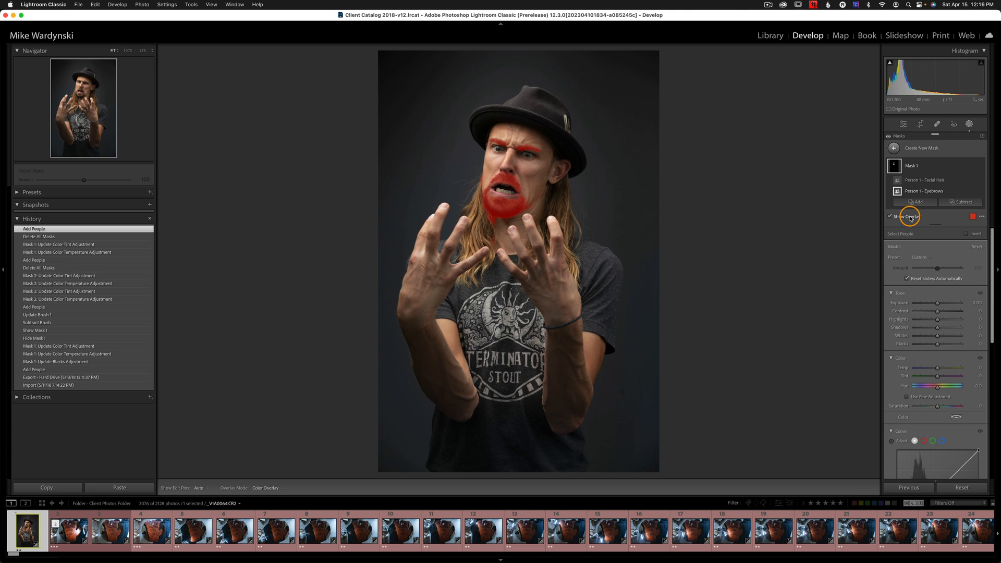
mouse_move(885, 287)
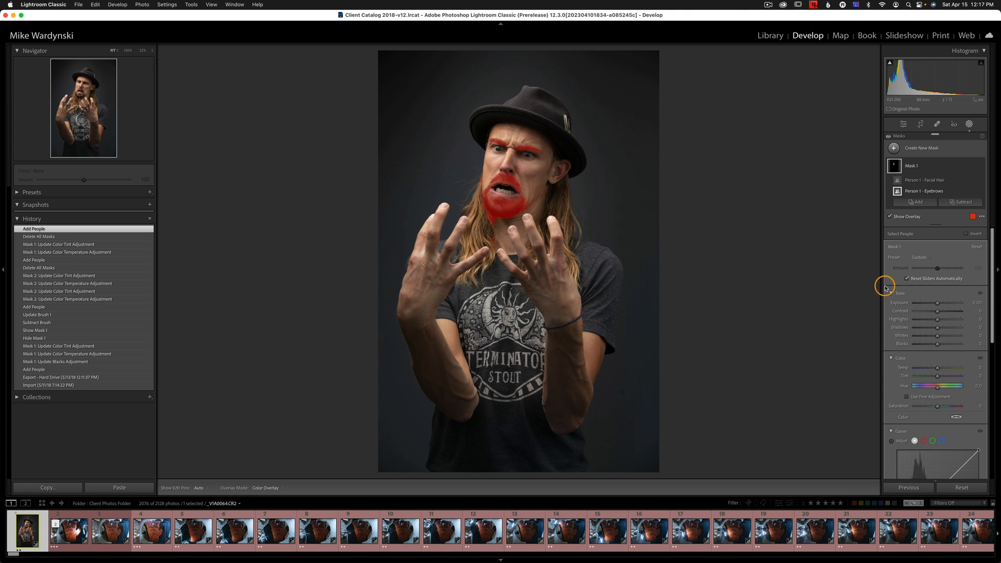
mouse_move(902, 296)
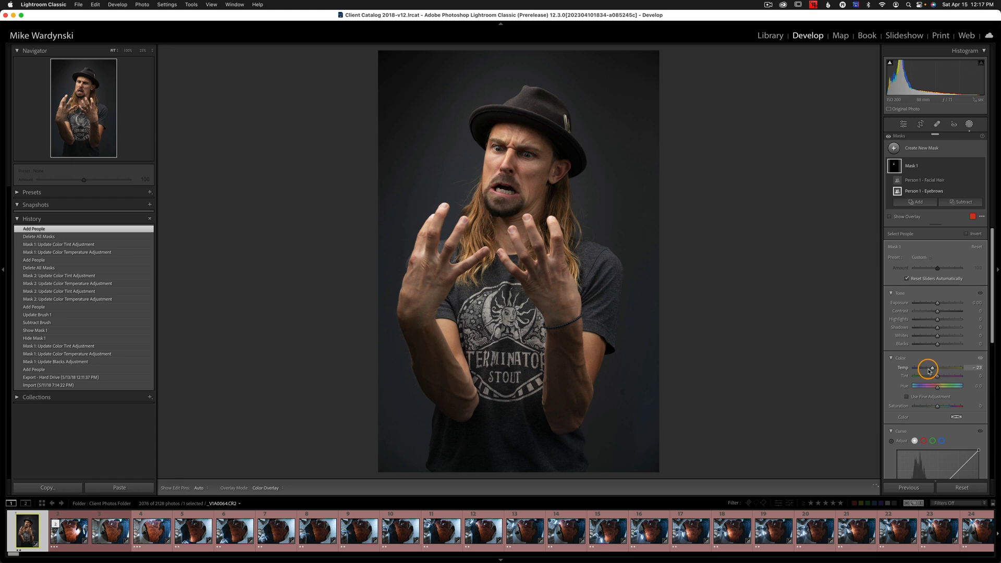
Set the person mask's Temp to about -96 and Tint to about +41
left_click_drag(948, 368, 933, 369)
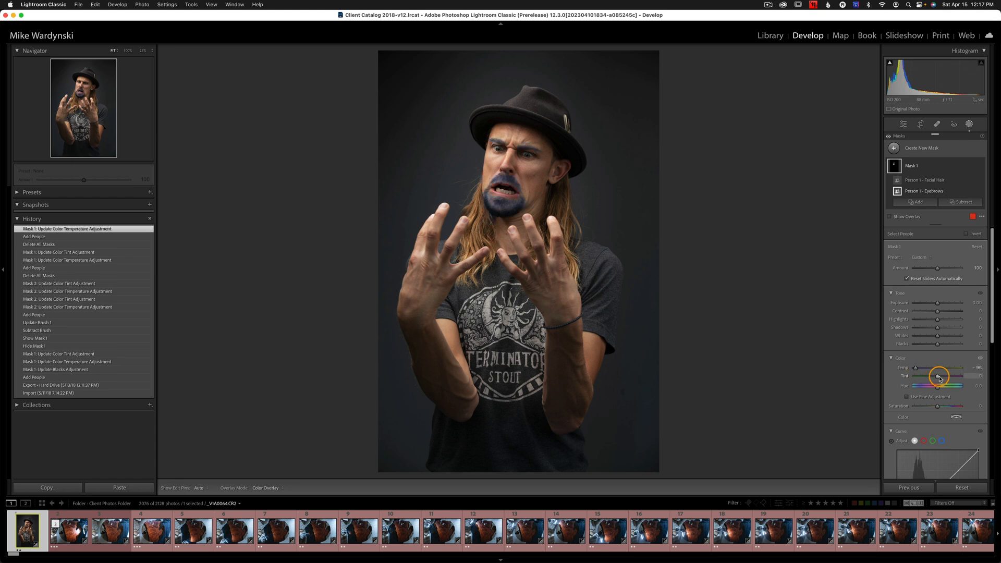
left_click_drag(938, 376, 953, 376)
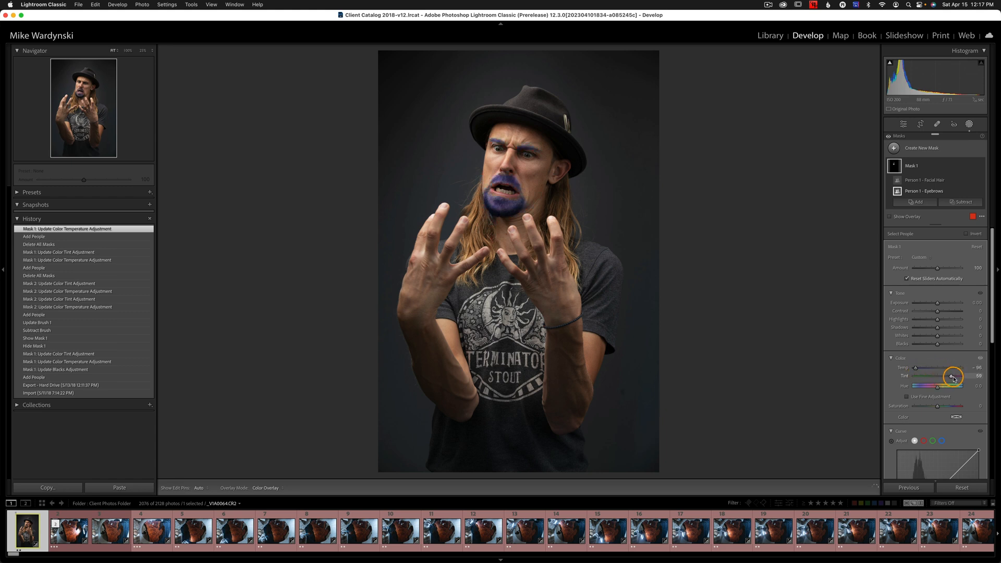
left_click_drag(955, 376, 947, 376)
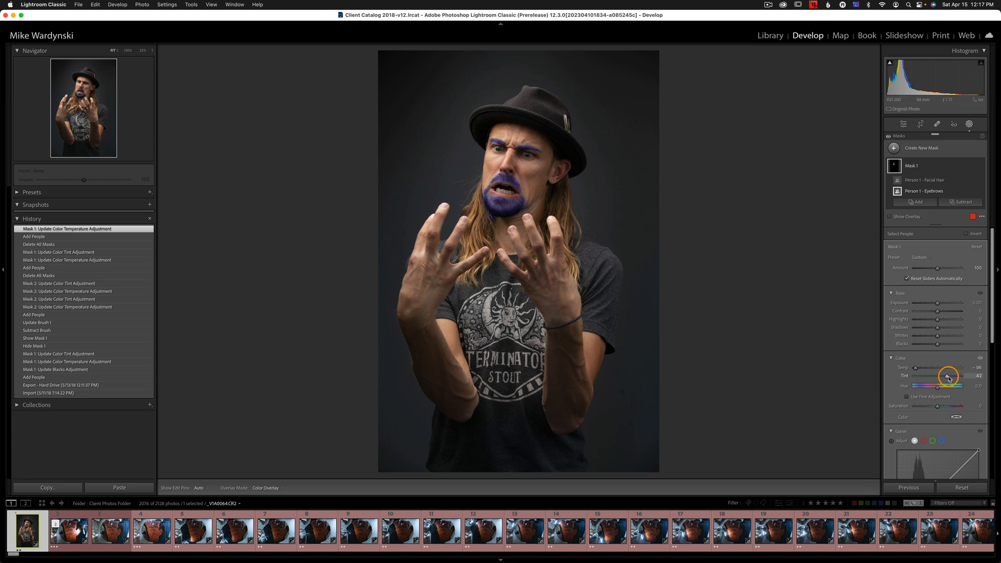
left_click_drag(952, 376, 950, 376)
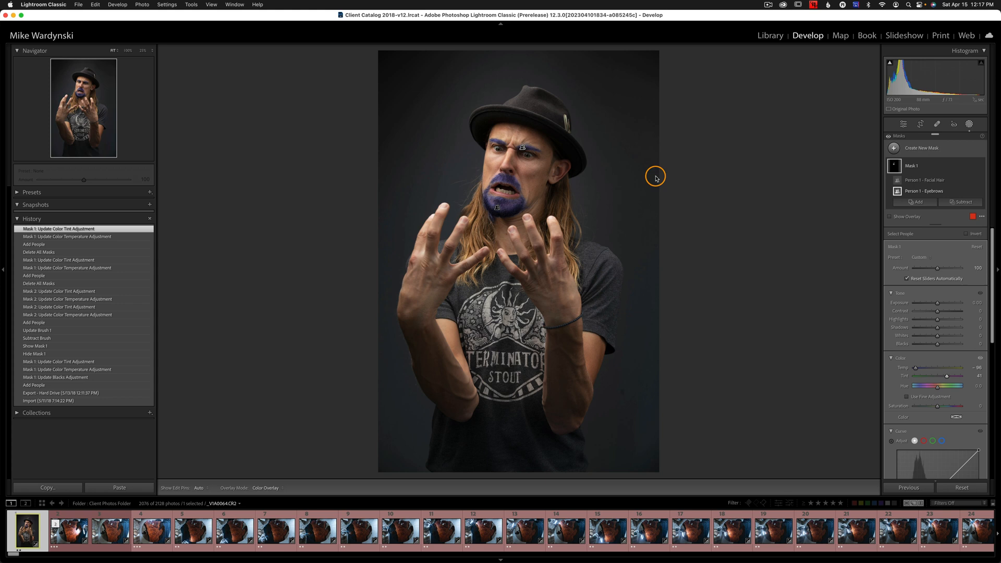
mouse_move(438, 222)
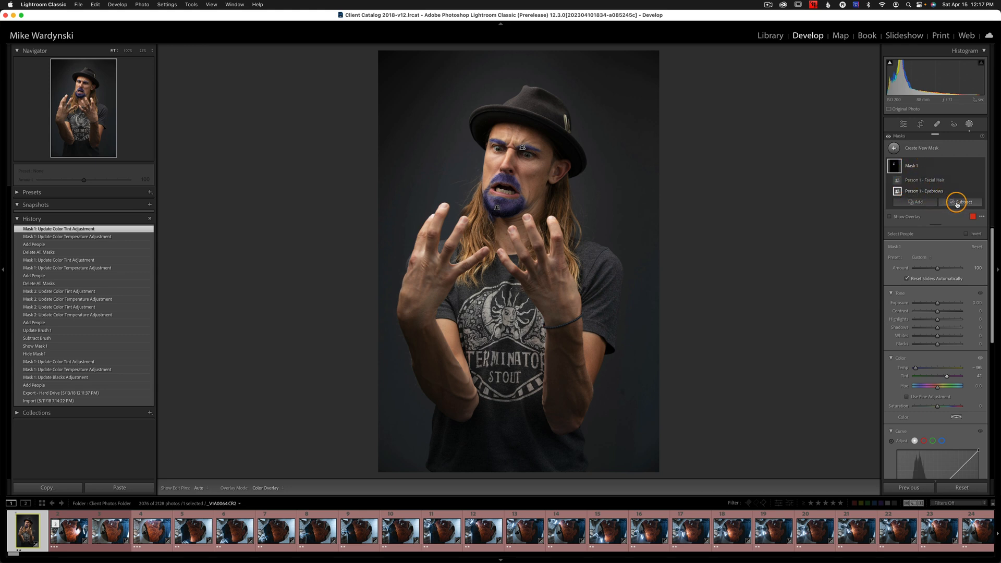
Add a Subtract brush to Mask 1 with size about 2.0 and flow about 80
left_click(961, 202)
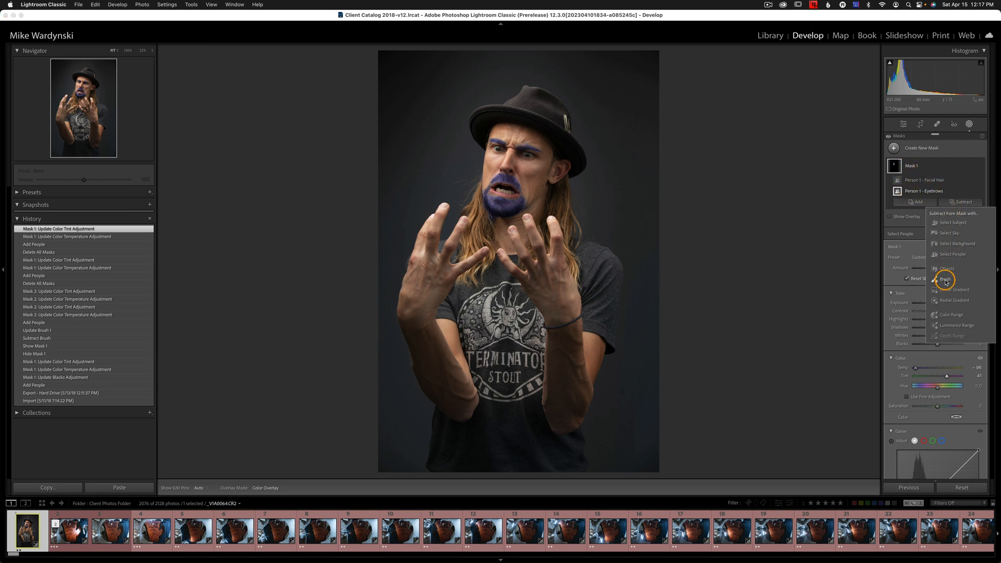
left_click(947, 279)
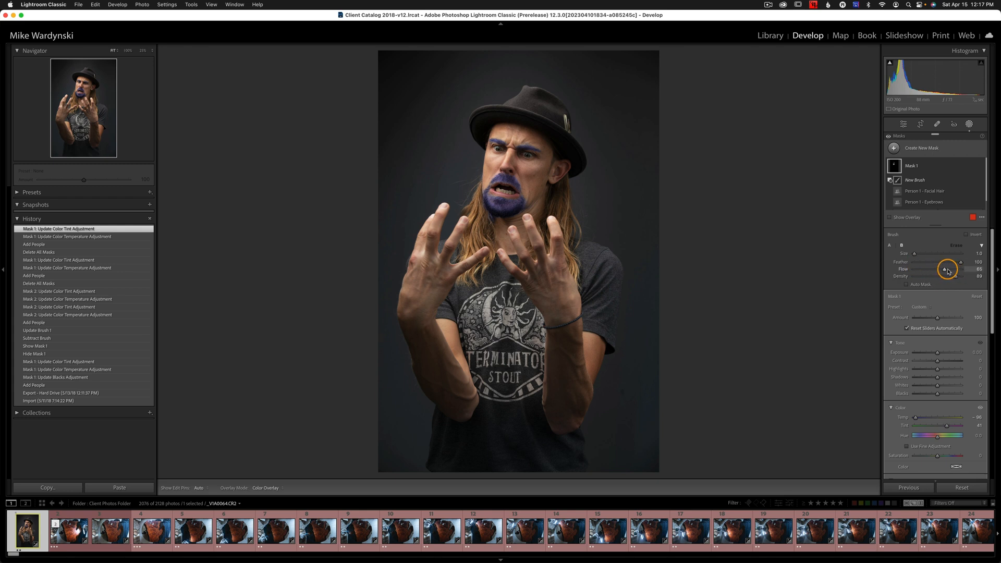
left_click_drag(945, 269, 955, 269)
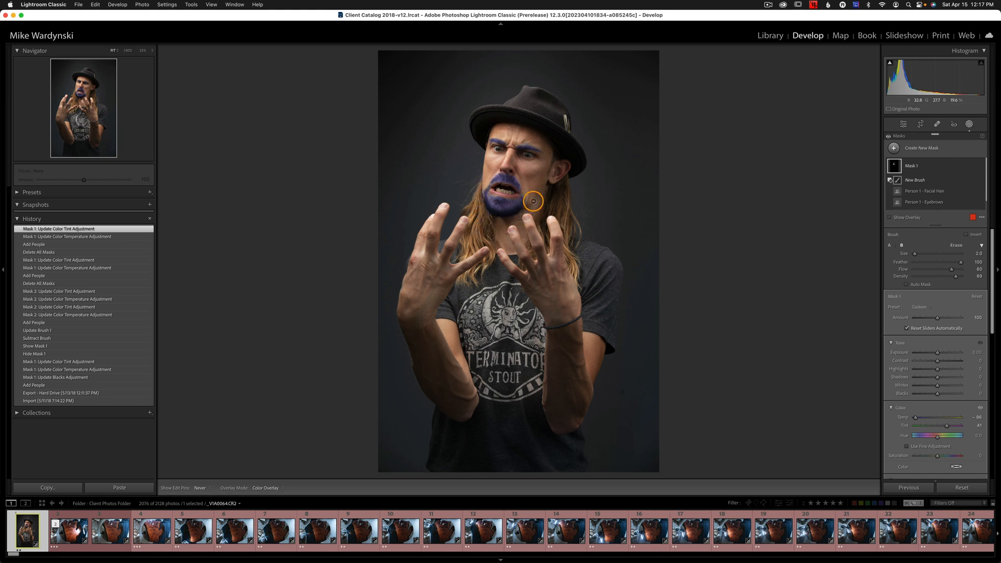
mouse_move(529, 197)
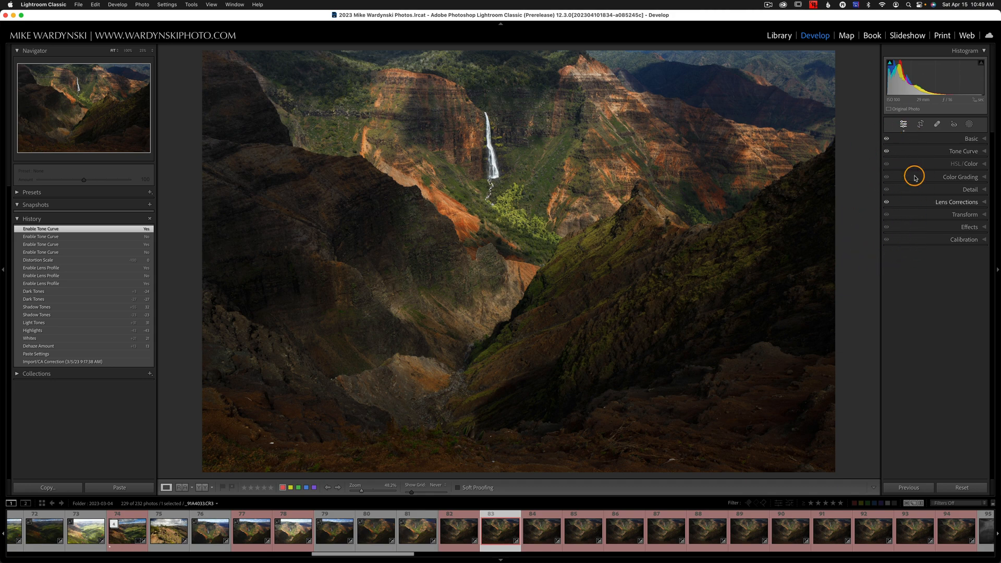
mouse_move(882, 173)
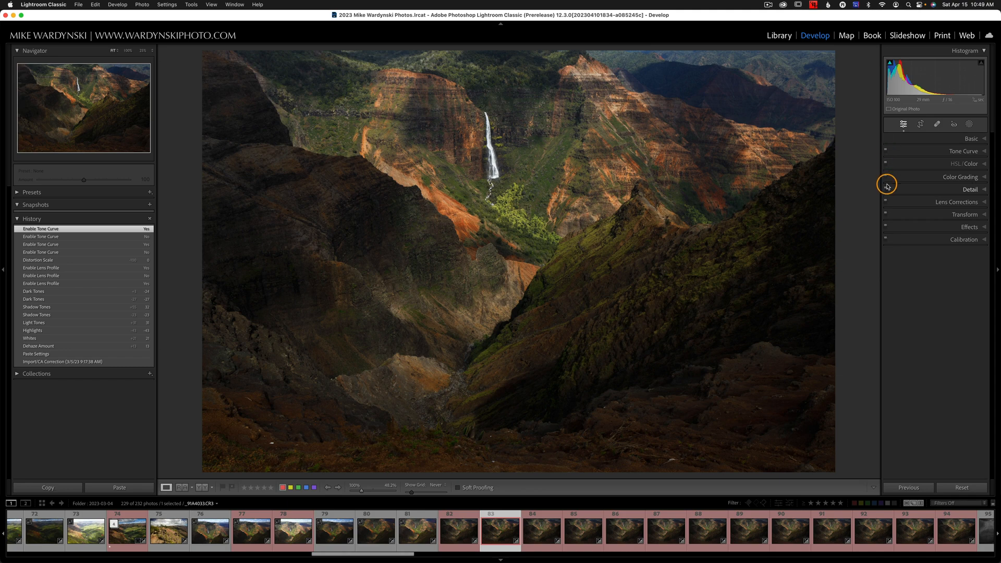
mouse_move(887, 151)
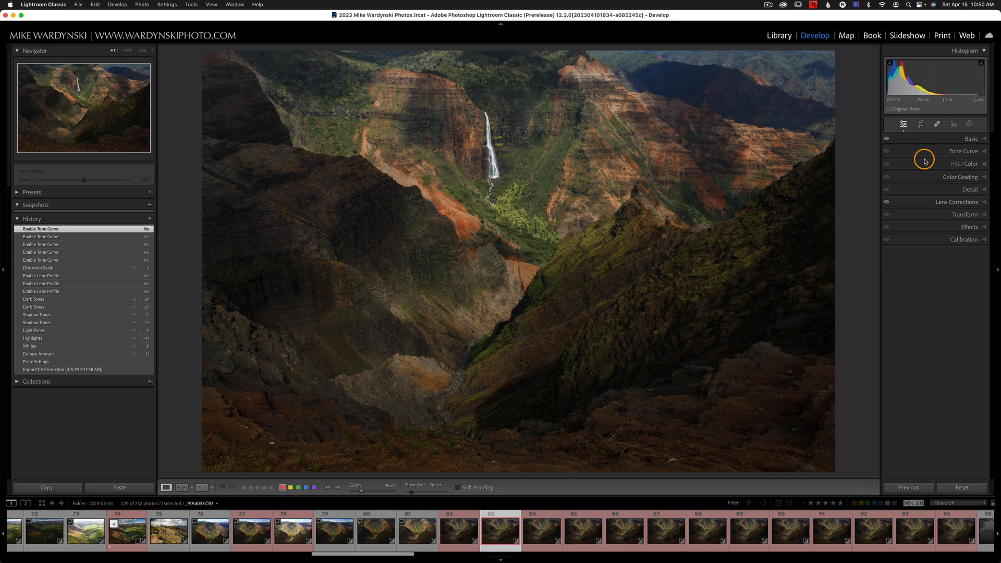
mouse_move(899, 154)
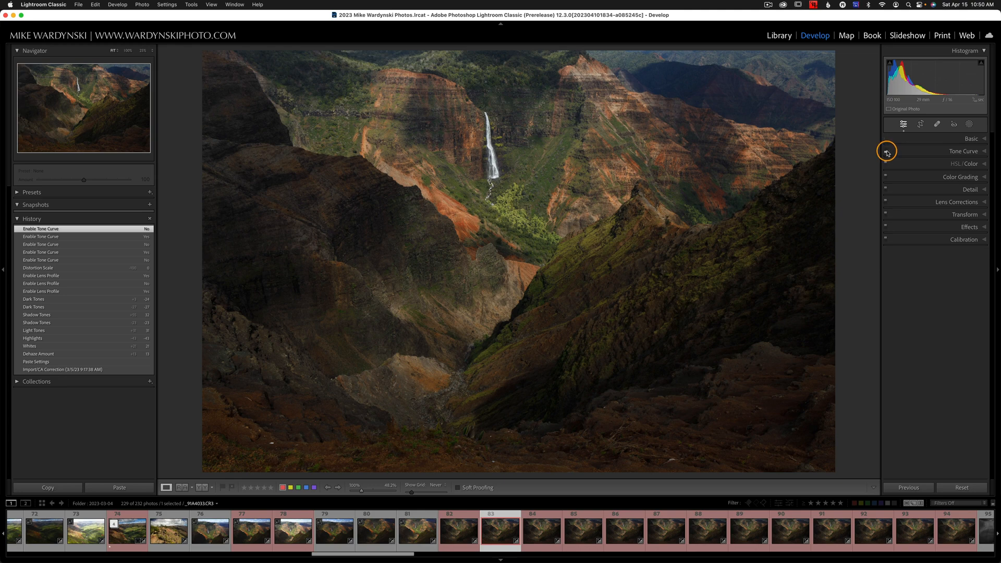
Turn the canyon photo's Tone Curve back on, then bring up the bison photo
left_click(886, 151)
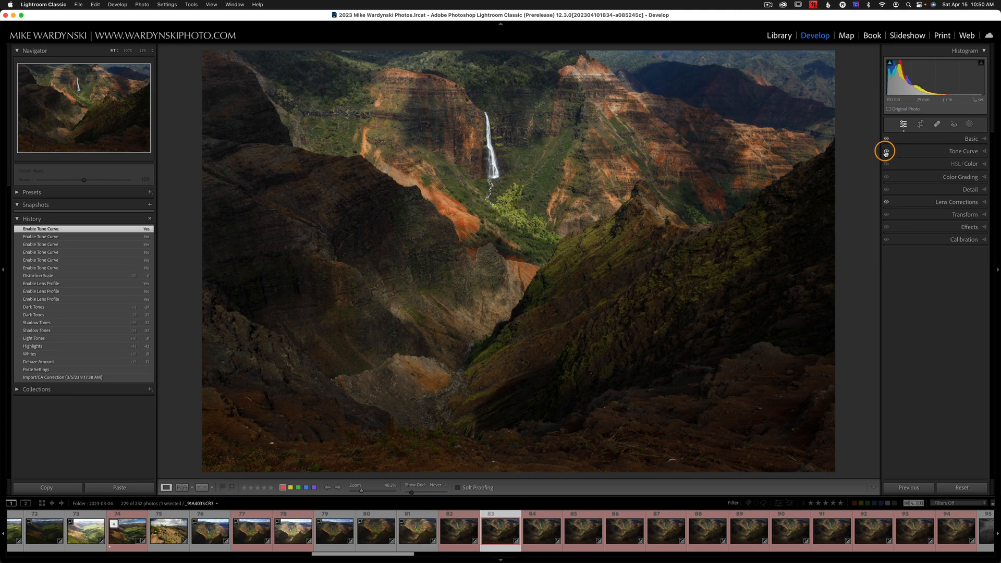
left_click(779, 35)
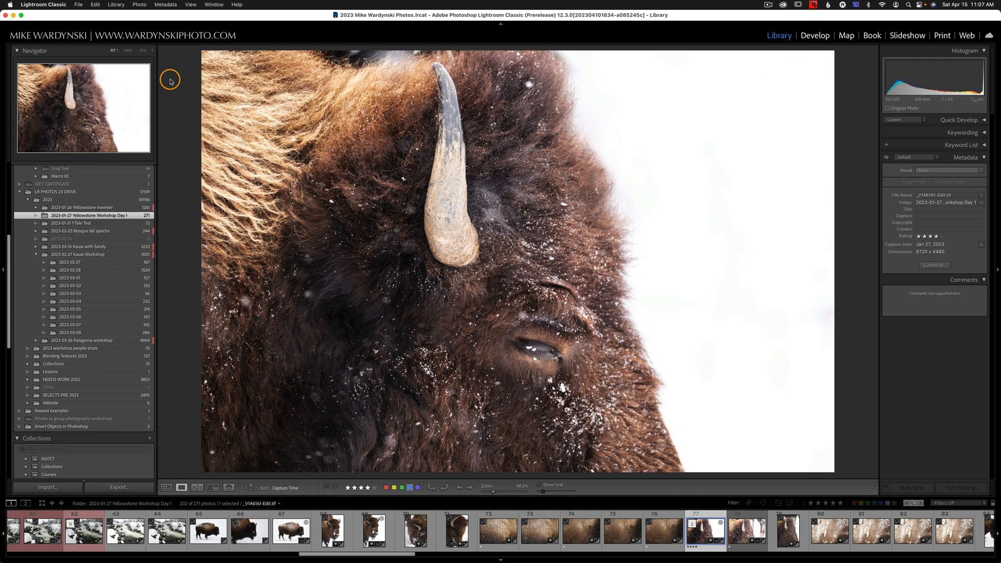
Open Lightroom Classic Settings from the application menu
left_click(43, 5)
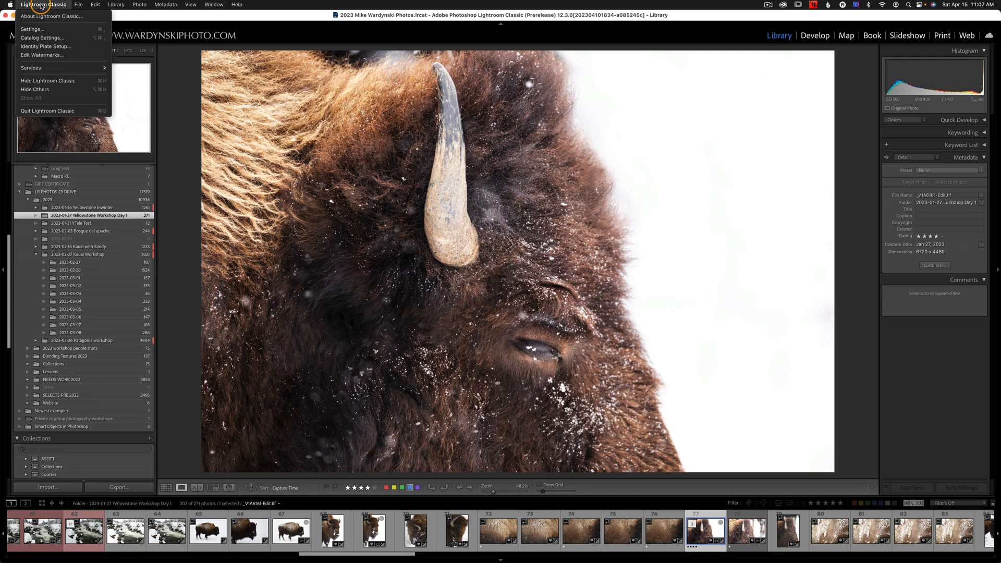
left_click(235, 57)
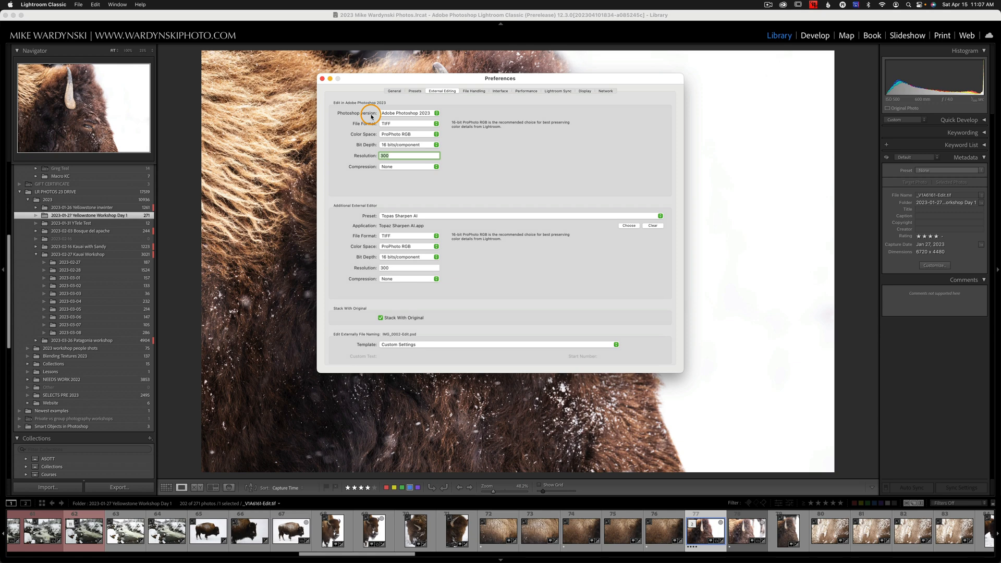
View the Photoshop version choices, 2023 and 2022, keeping 2023 selected
left_click(408, 113)
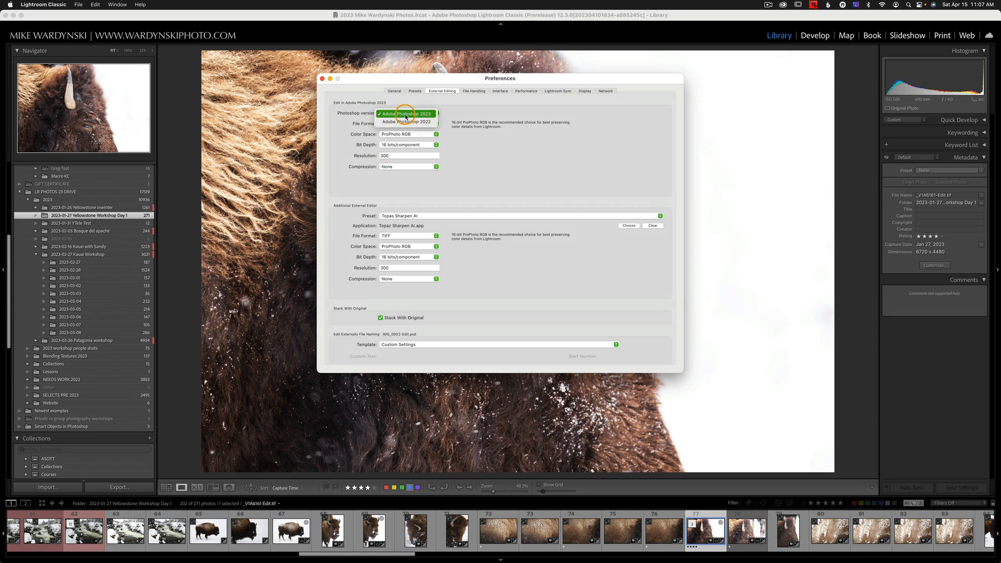
mouse_move(406, 122)
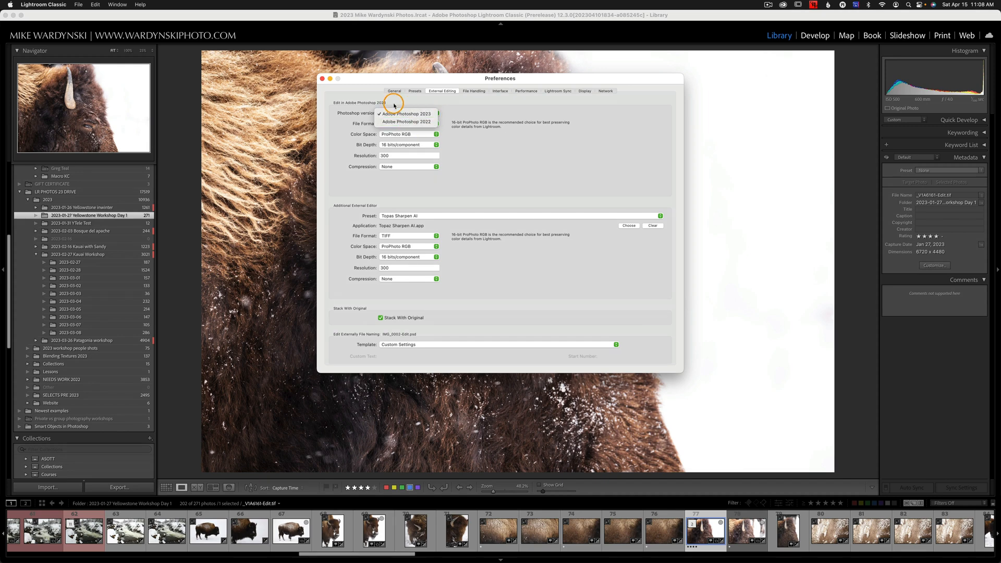
left_click(406, 113)
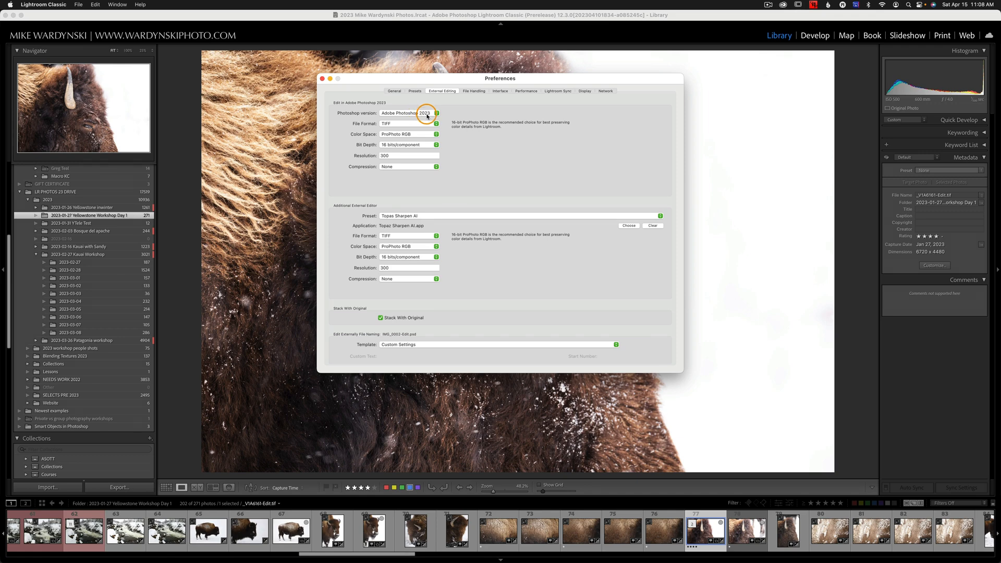
left_click(409, 113)
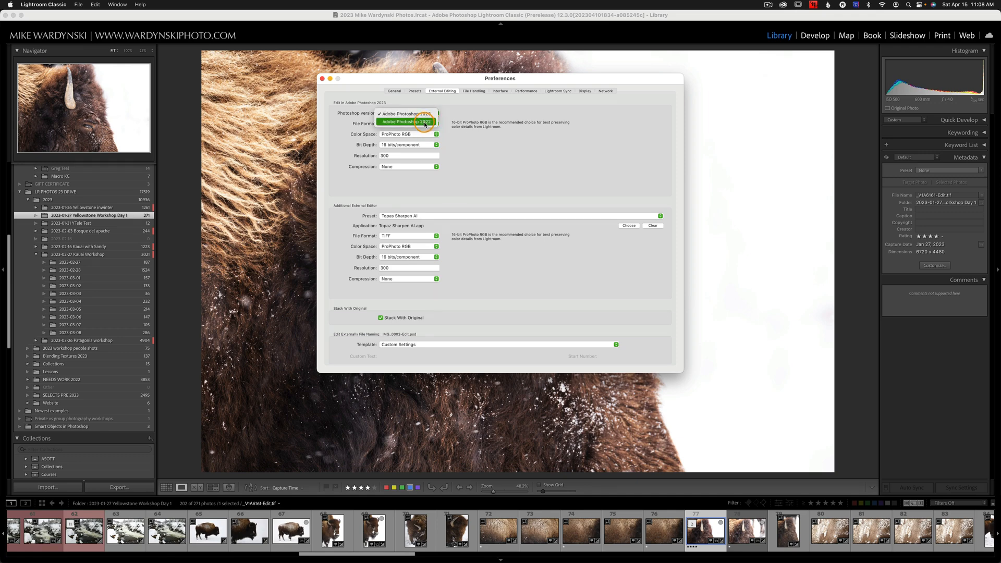